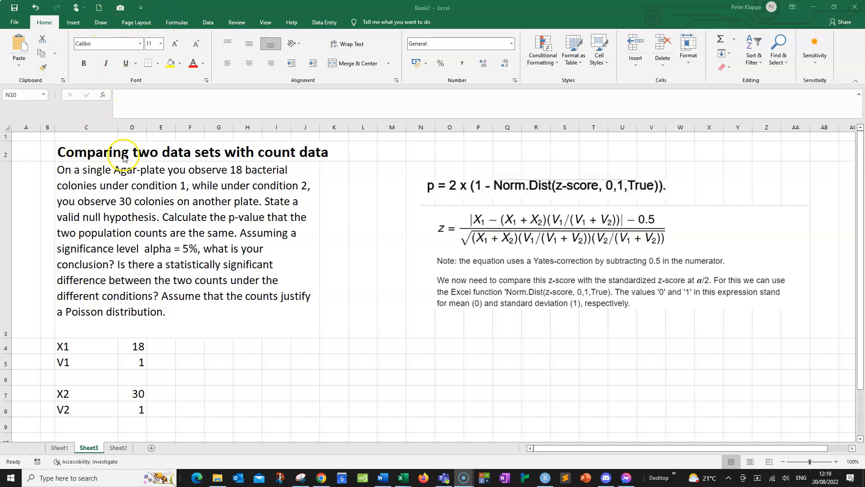
mouse_move(291, 156)
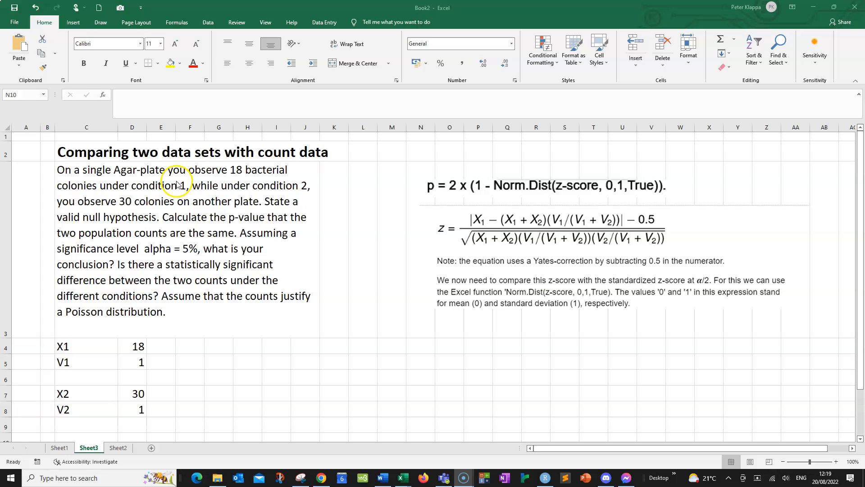
mouse_move(245, 178)
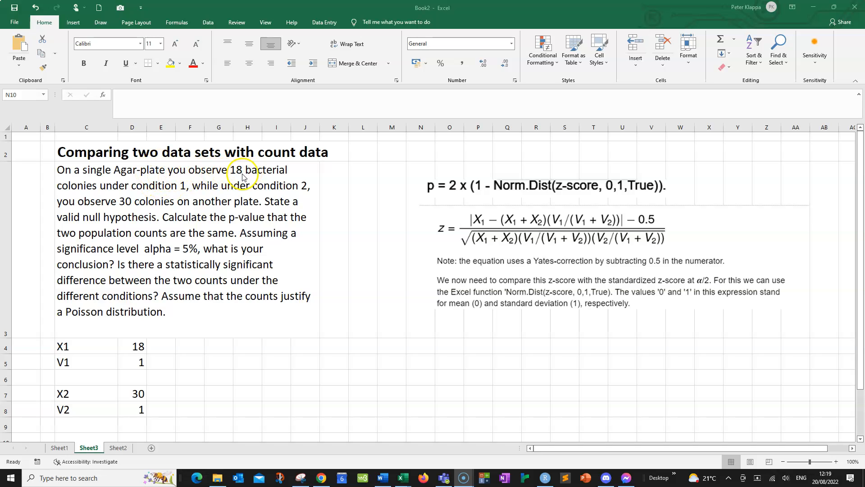
mouse_move(182, 182)
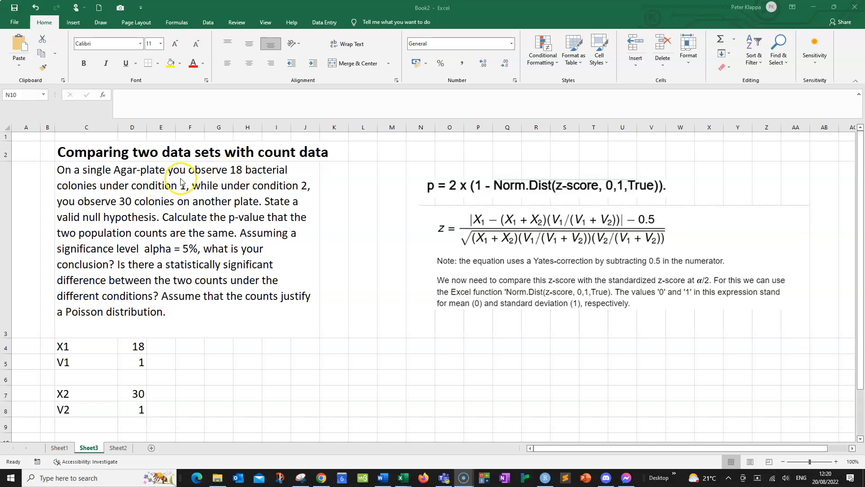
mouse_move(246, 181)
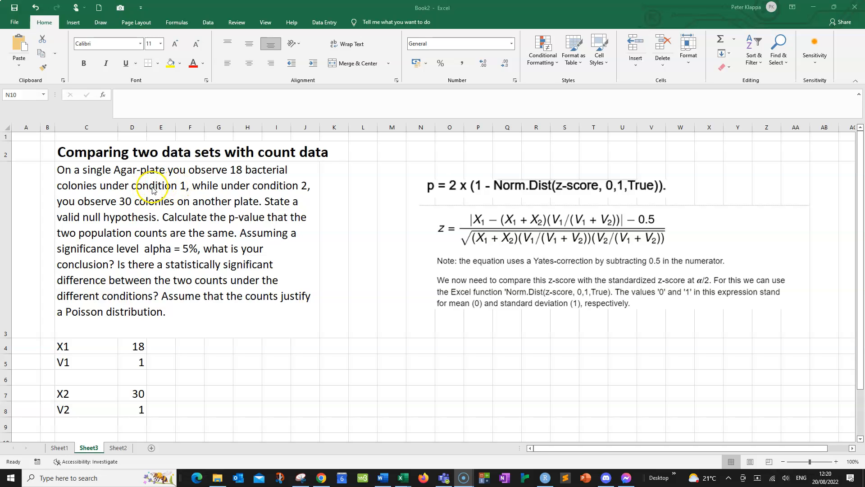
mouse_move(224, 181)
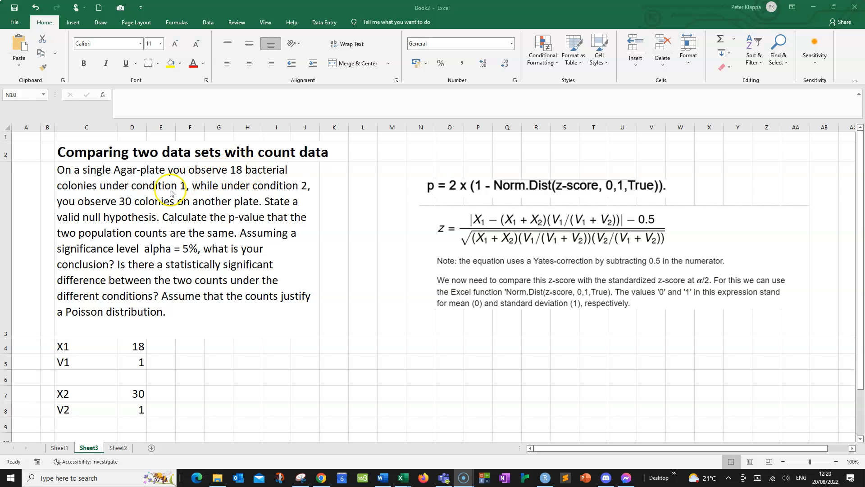
mouse_move(150, 192)
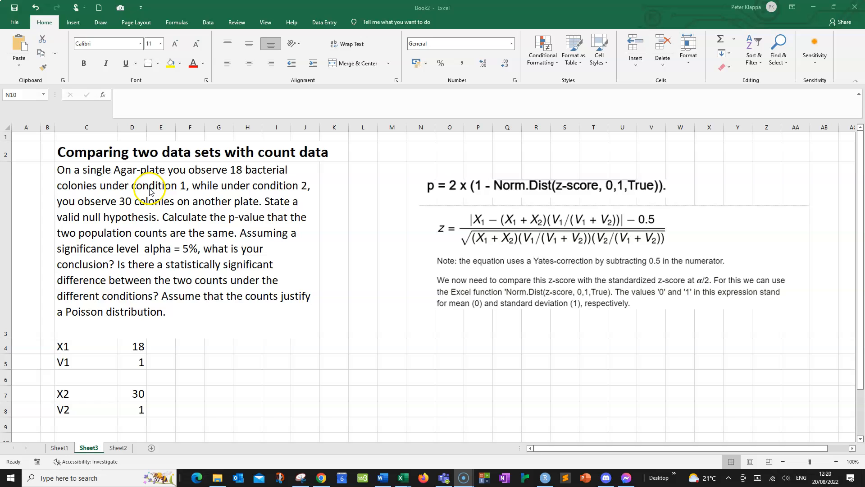
mouse_move(172, 191)
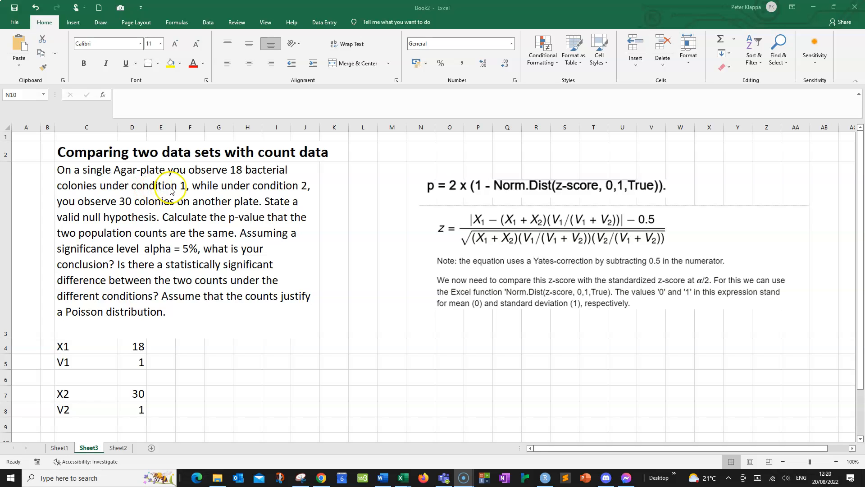
mouse_move(278, 192)
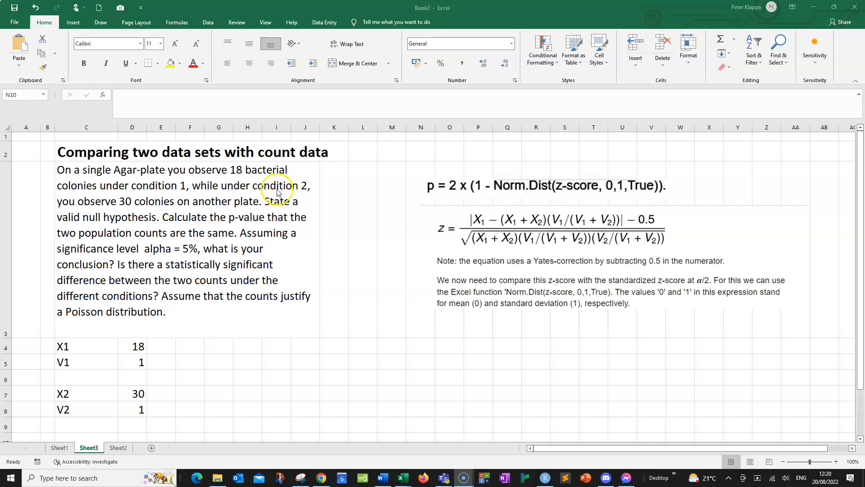
mouse_move(116, 215)
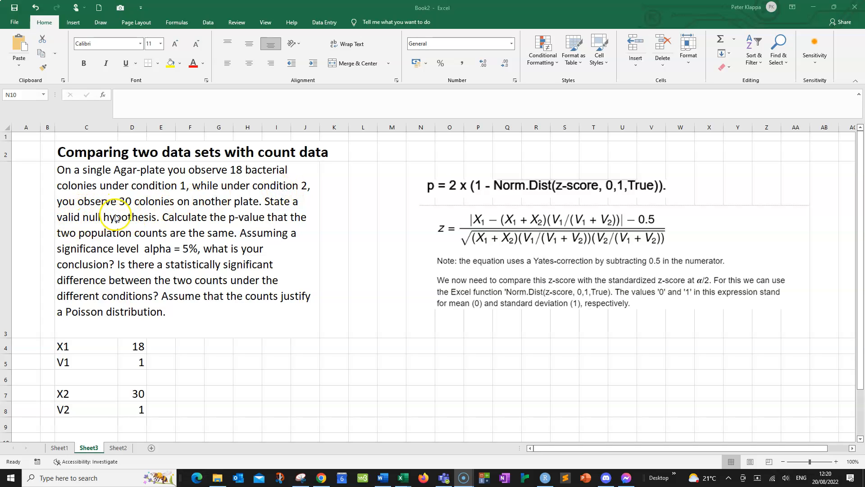
mouse_move(138, 208)
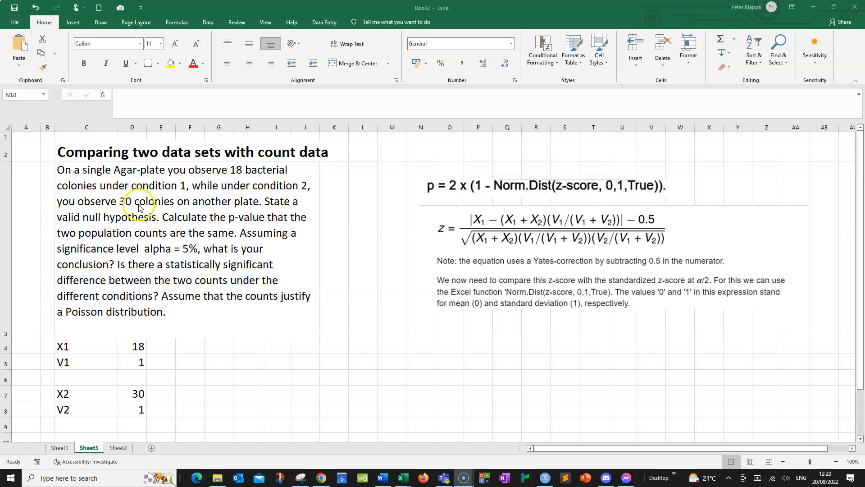
mouse_move(231, 198)
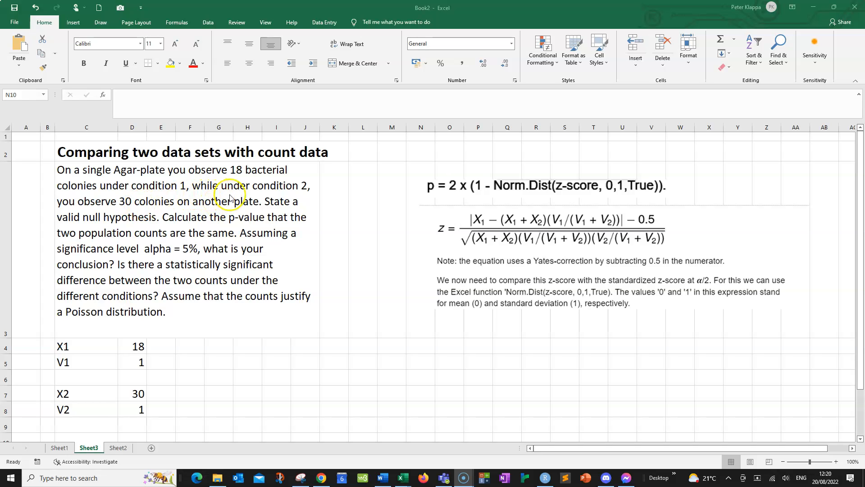
mouse_move(224, 203)
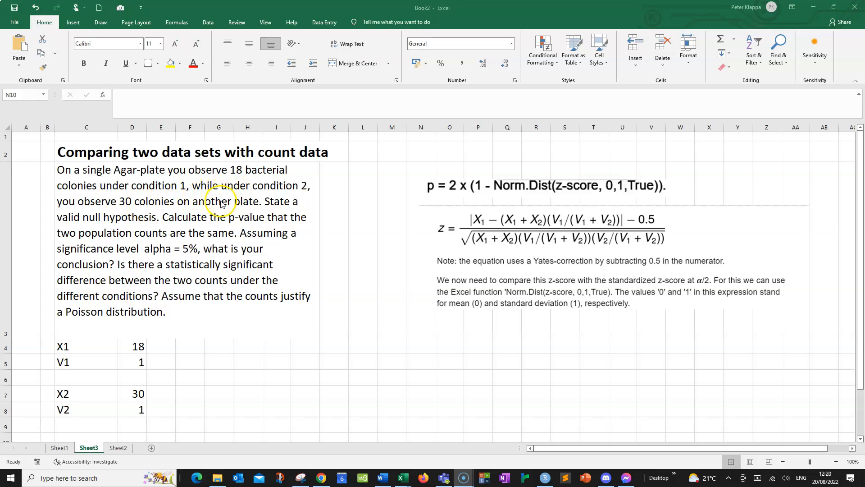
mouse_move(236, 197)
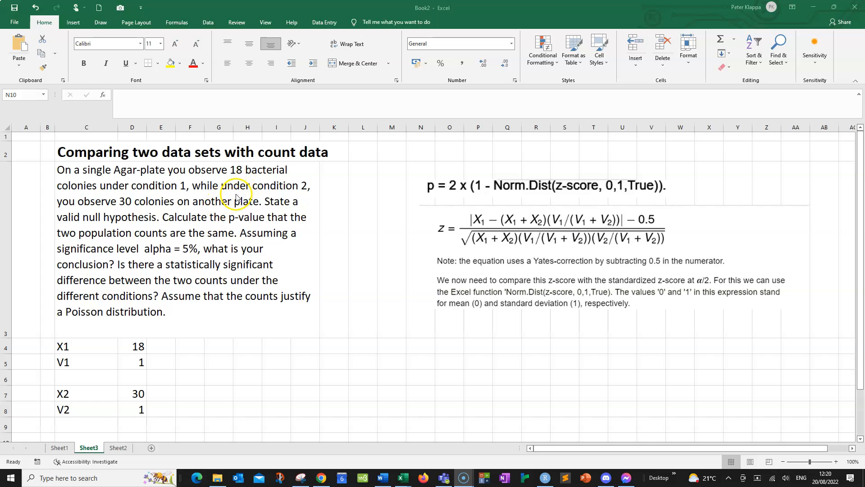
mouse_move(236, 200)
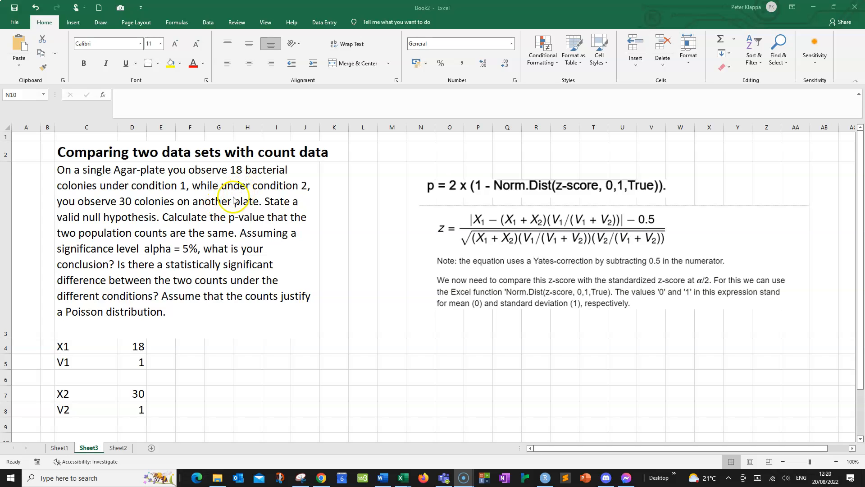
mouse_move(235, 169)
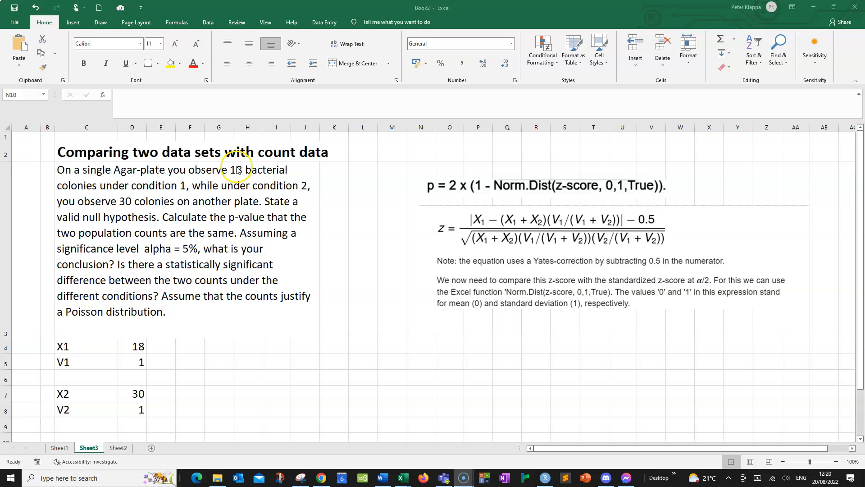
mouse_move(132, 204)
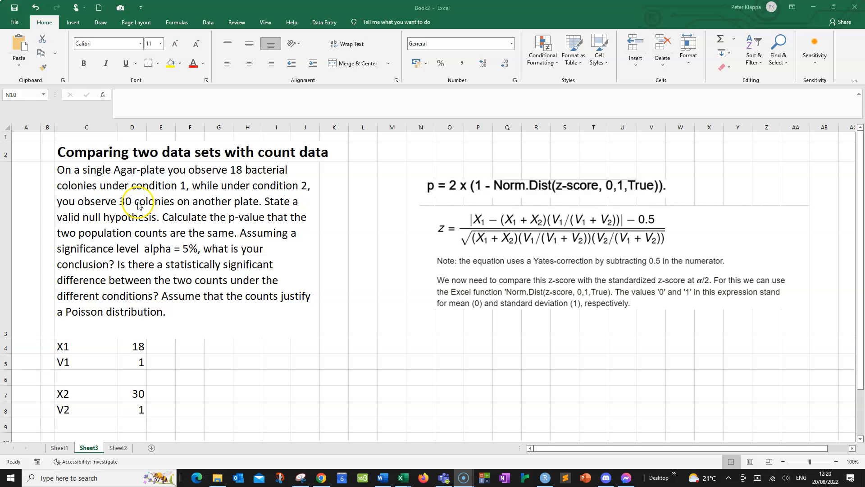
mouse_move(151, 208)
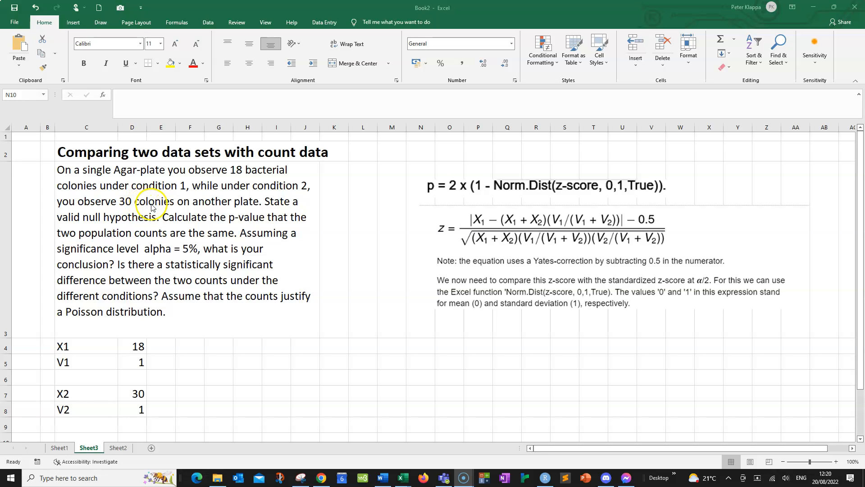
mouse_move(186, 230)
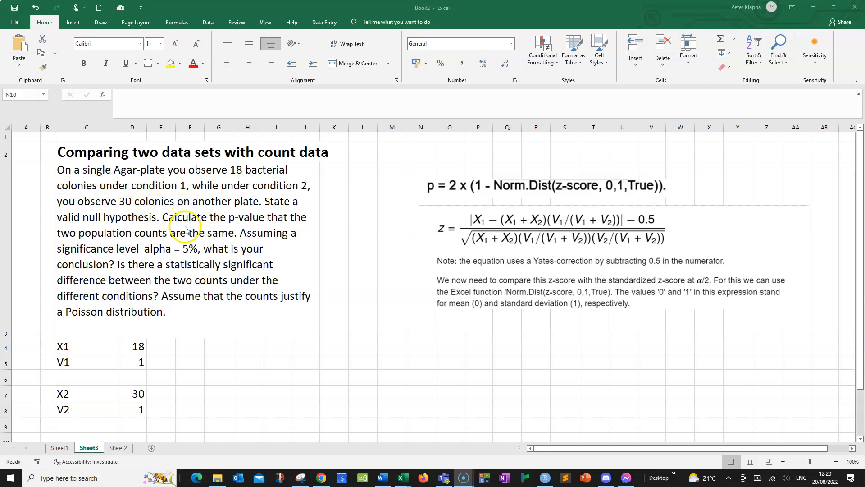
mouse_move(269, 238)
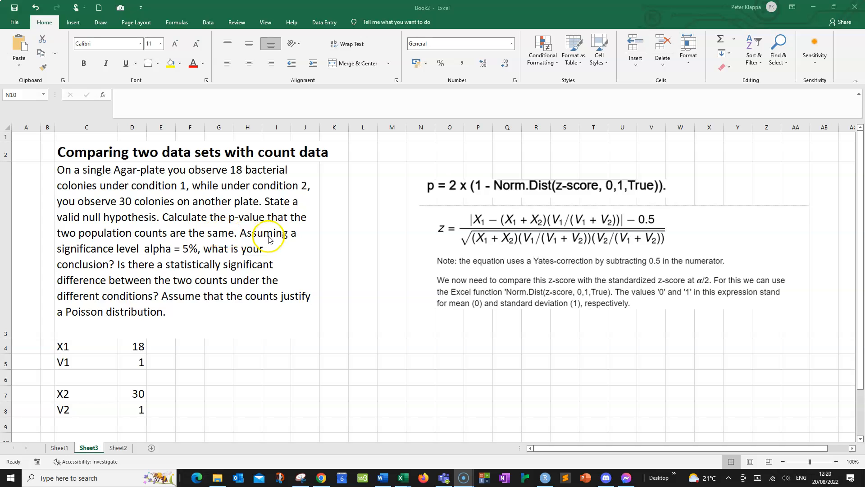
mouse_move(198, 247)
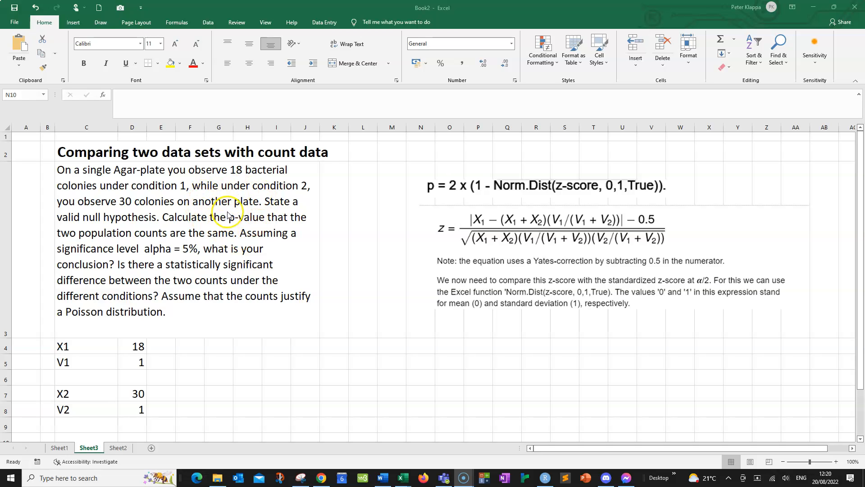
mouse_move(96, 22)
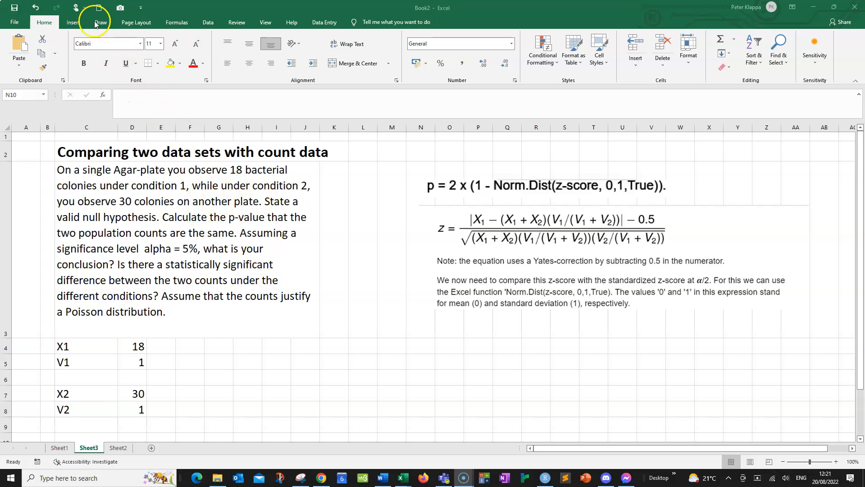
- Hand-write the z-score working down to (6−0.5)/√(48/4), then select an empty cell
left_click(100, 21)
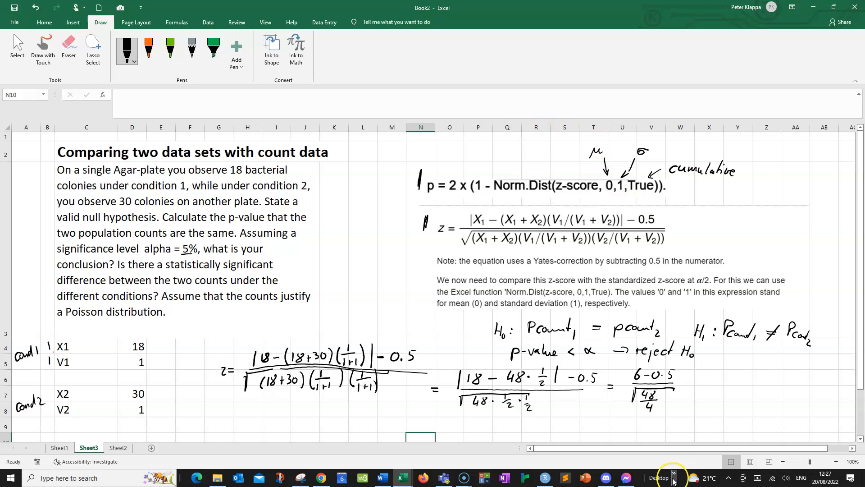
left_click(709, 394)
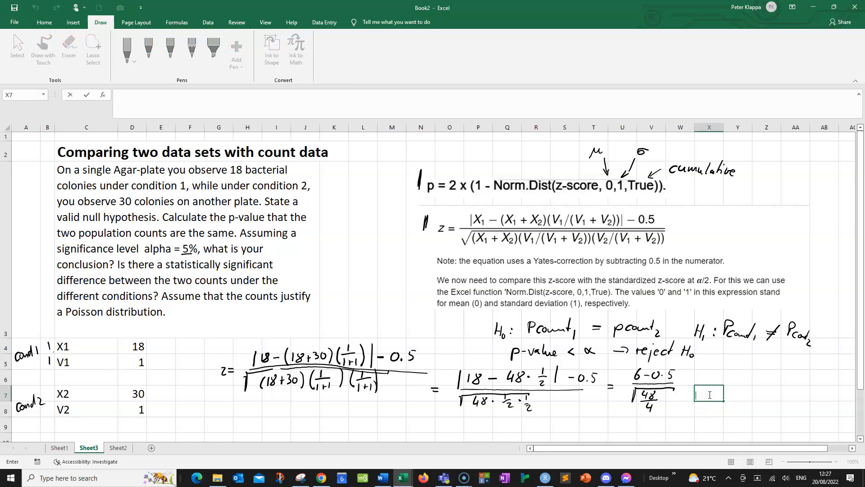
- Enter =5.5/SQRT(48/4) in cell X7, giving a z-score of about 1.5877
type("=")
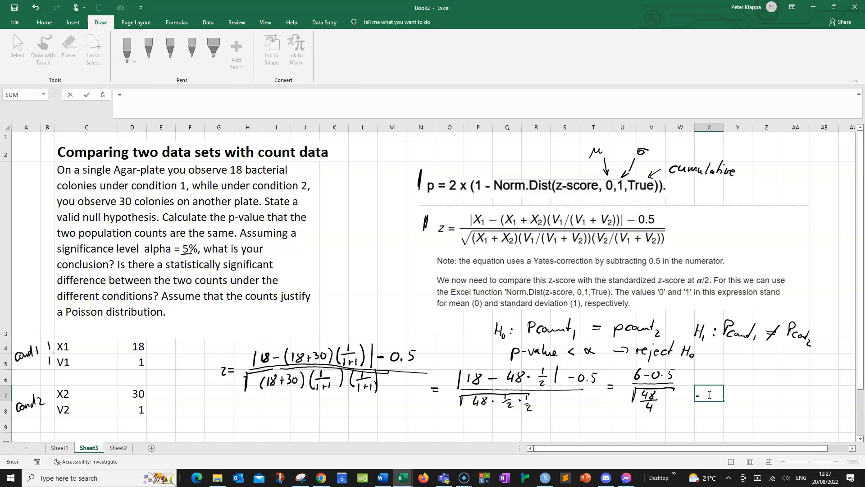
type("5")
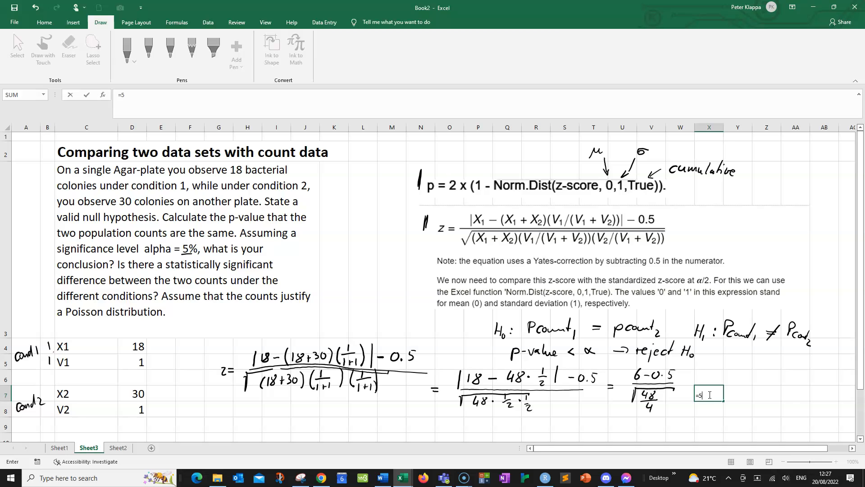
type(".5")
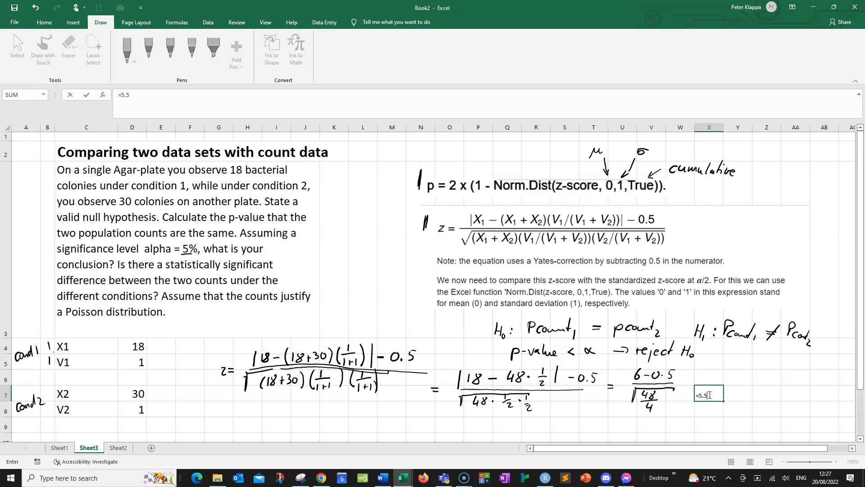
type("/")
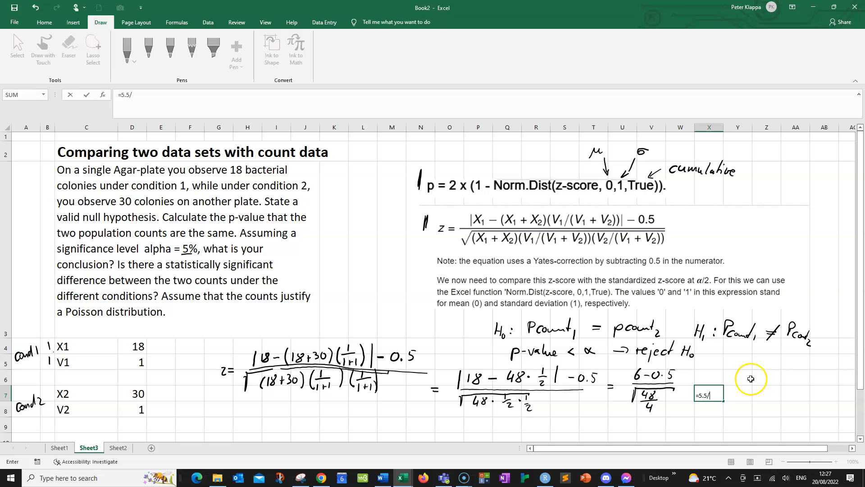
mouse_move(702, 407)
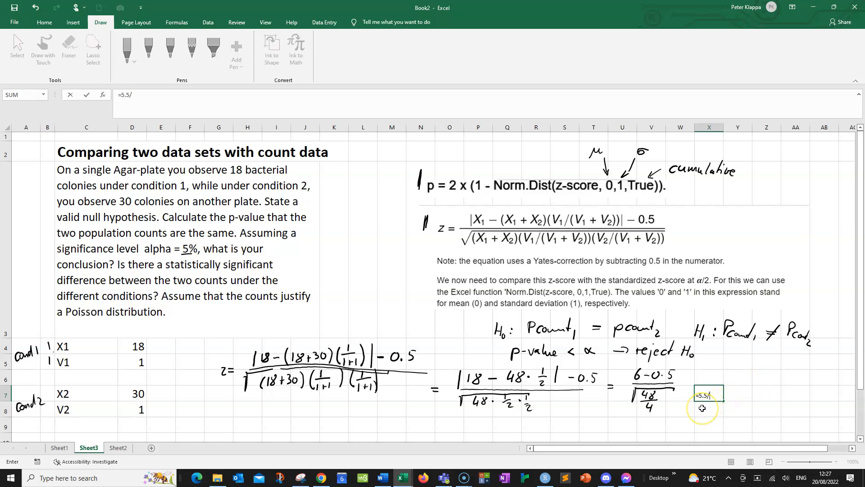
type("sqrt(")
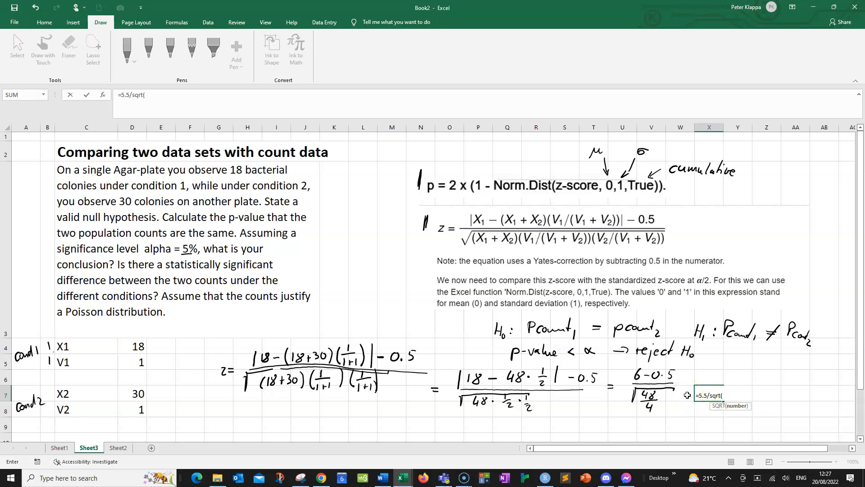
type("48/4)")
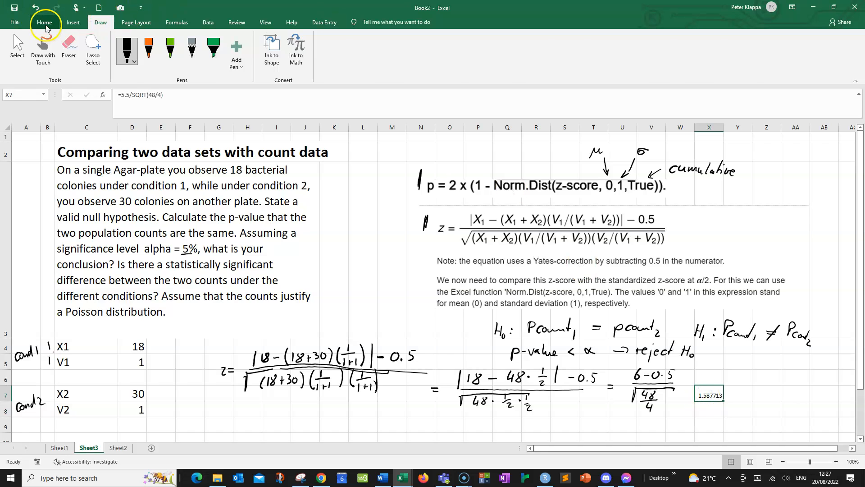
- Enlarge the z-score cell X7 to font size 20 so it reads 1.6
left_click(44, 22)
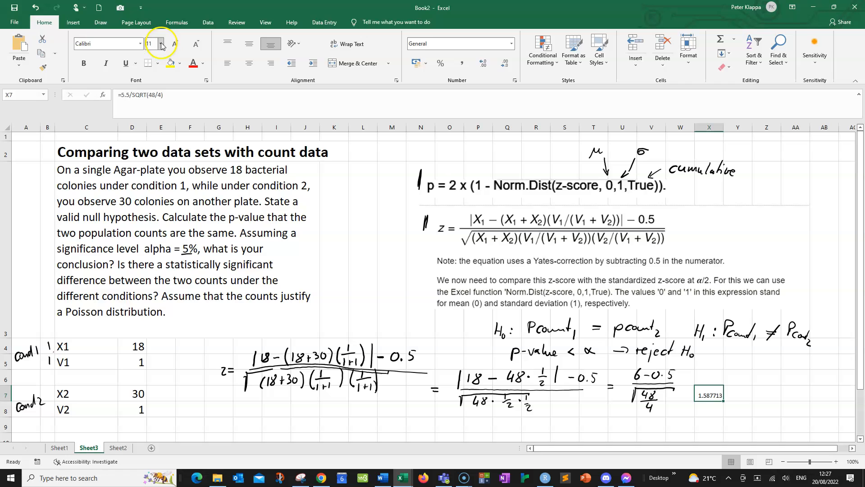
left_click(160, 44)
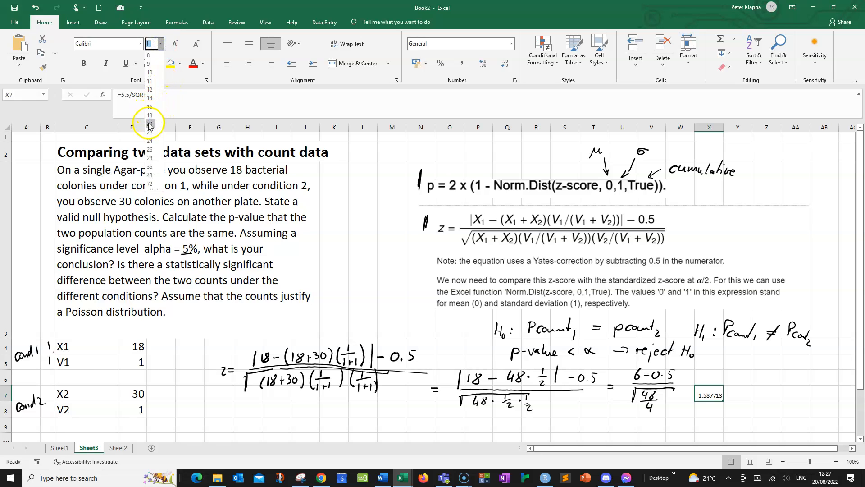
left_click(149, 123)
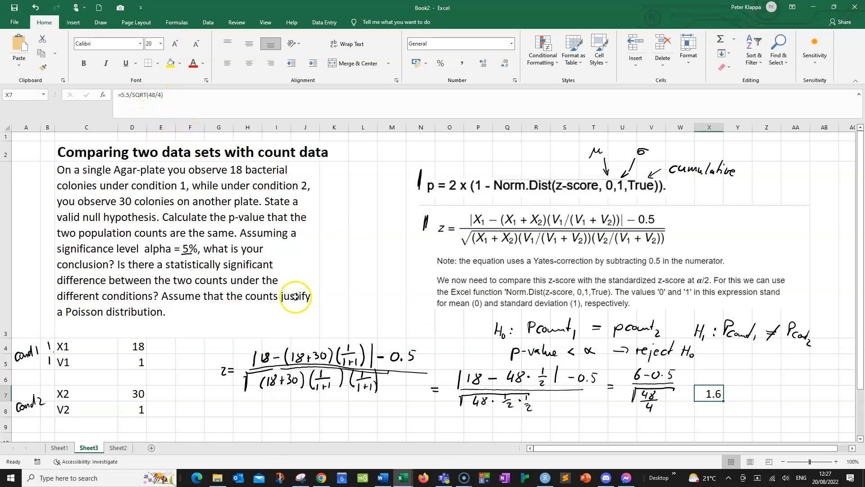
scroll("down", 3)
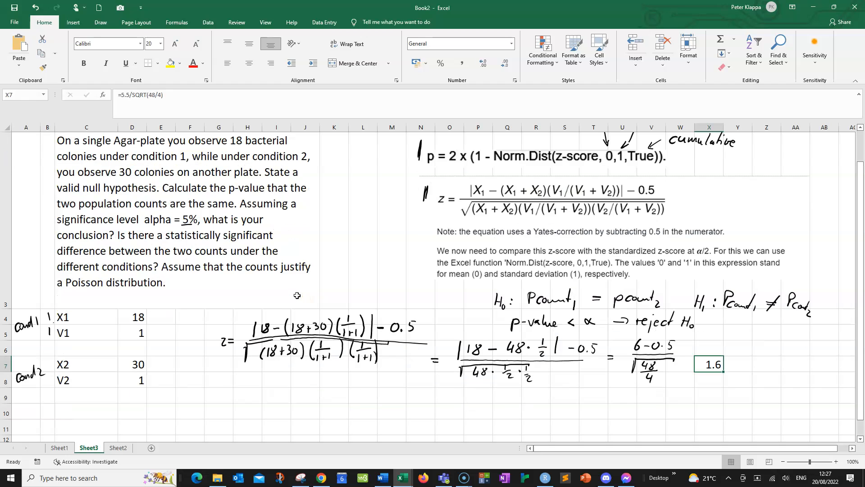
mouse_move(279, 404)
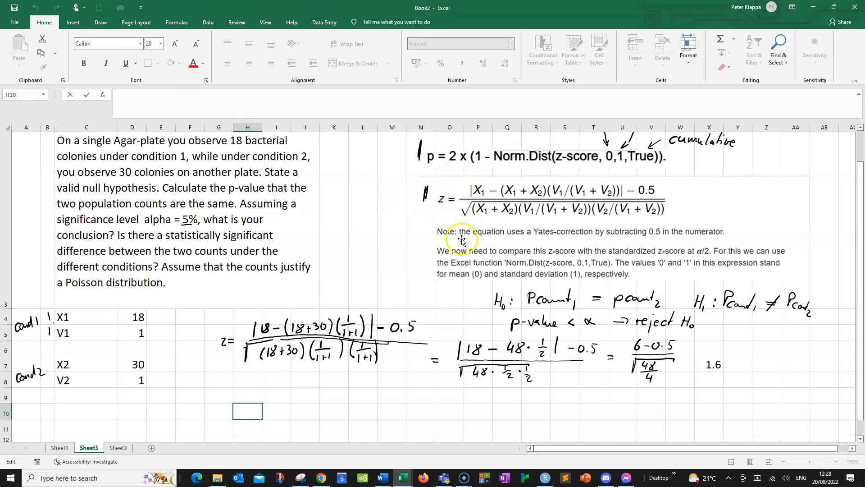
mouse_move(371, 282)
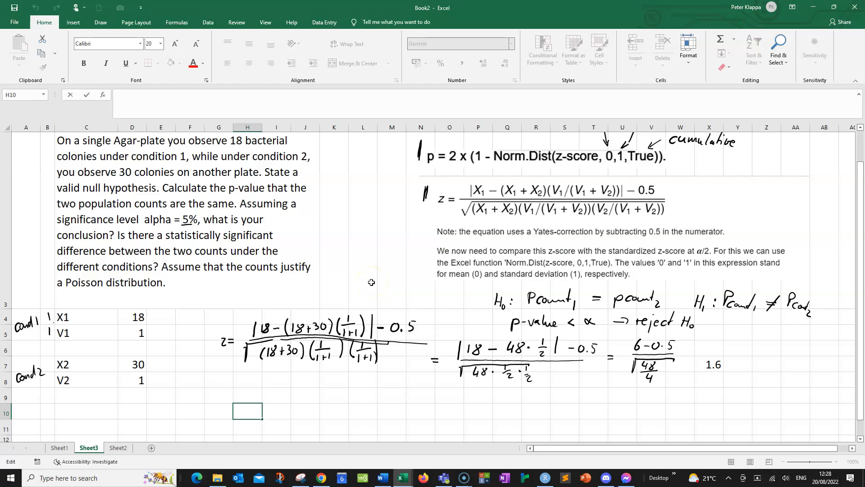
- Start the p-value formula =2*(1-NORM.DIST( in H10, referencing the z-score in X7
type("=")
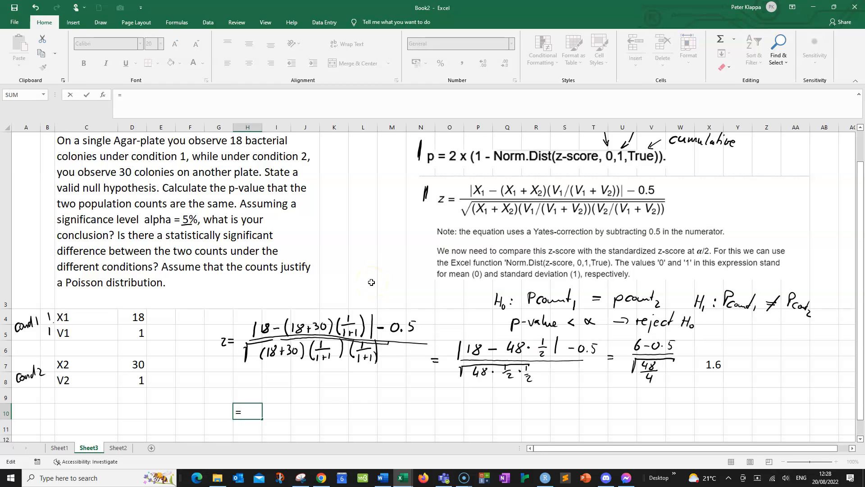
type("2*")
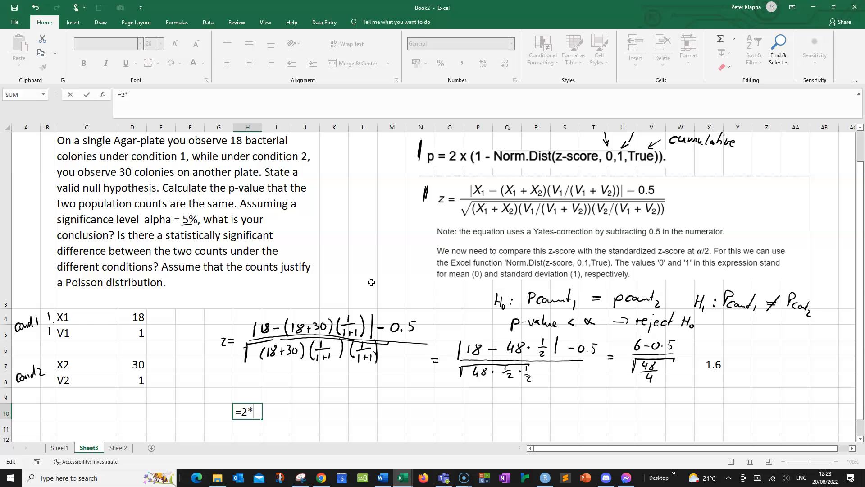
type("(")
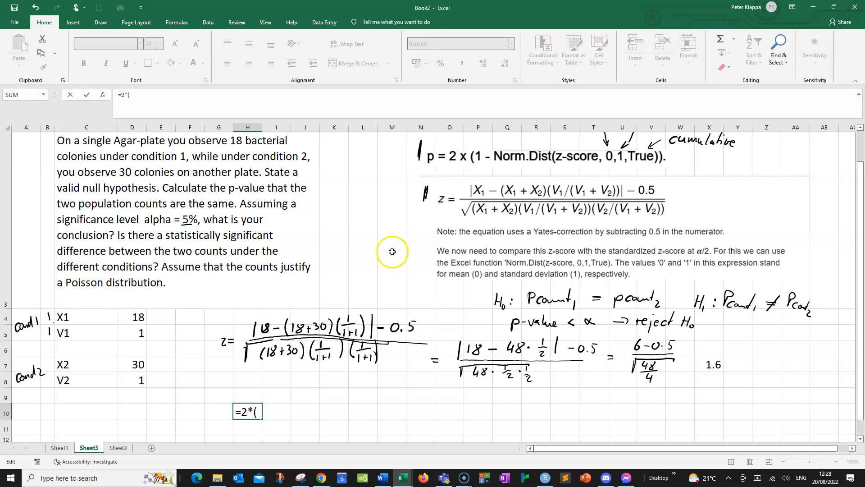
mouse_move(485, 163)
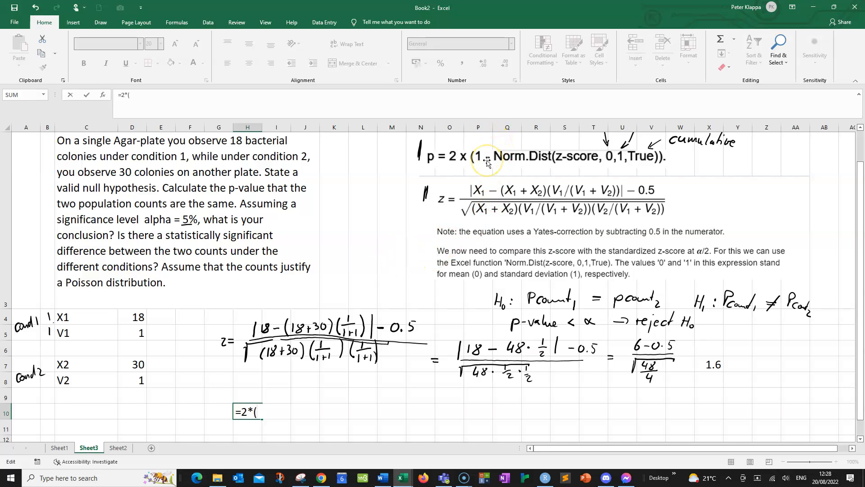
type("1-No")
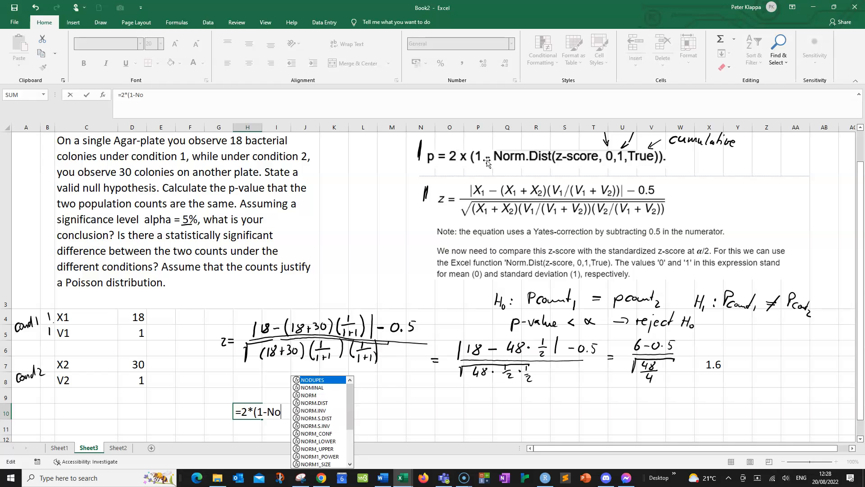
type("rm")
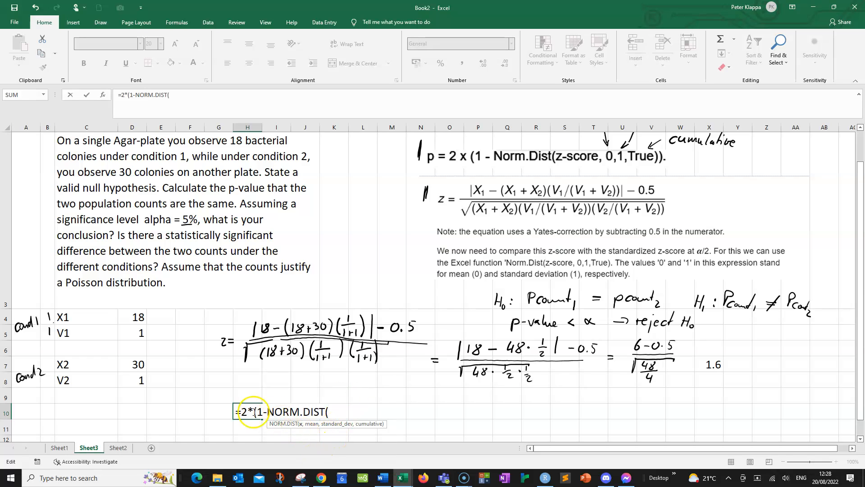
mouse_move(577, 169)
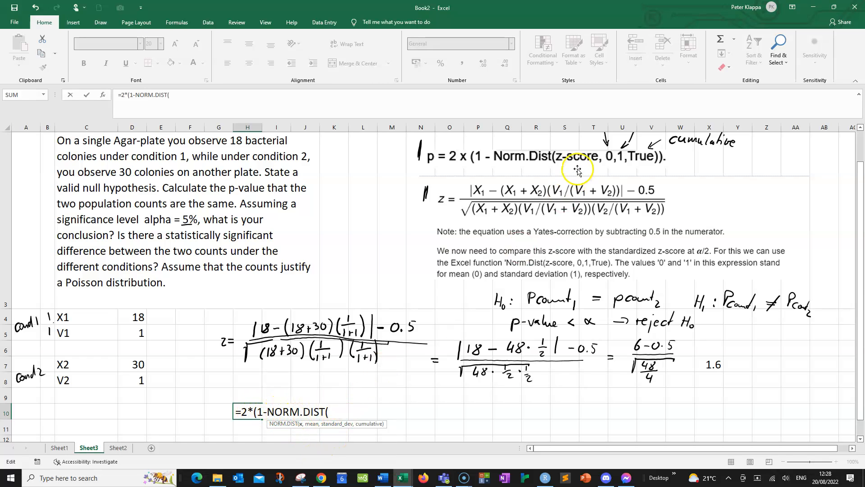
mouse_move(596, 298)
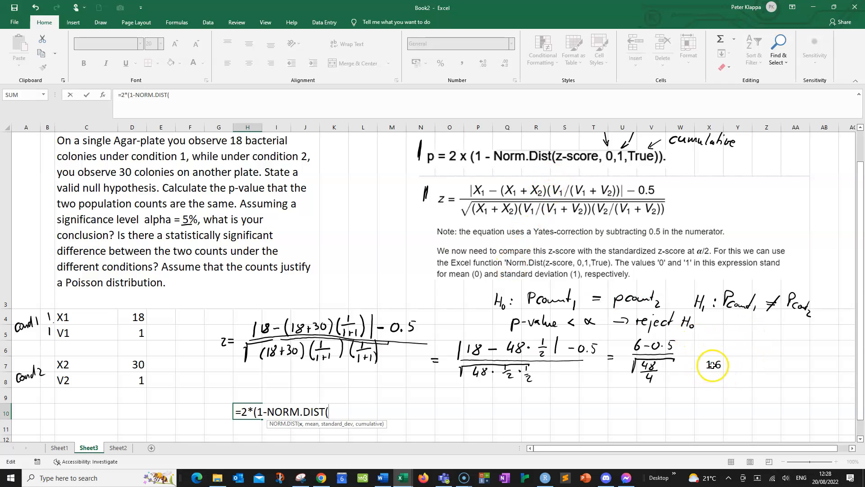
left_click(712, 364)
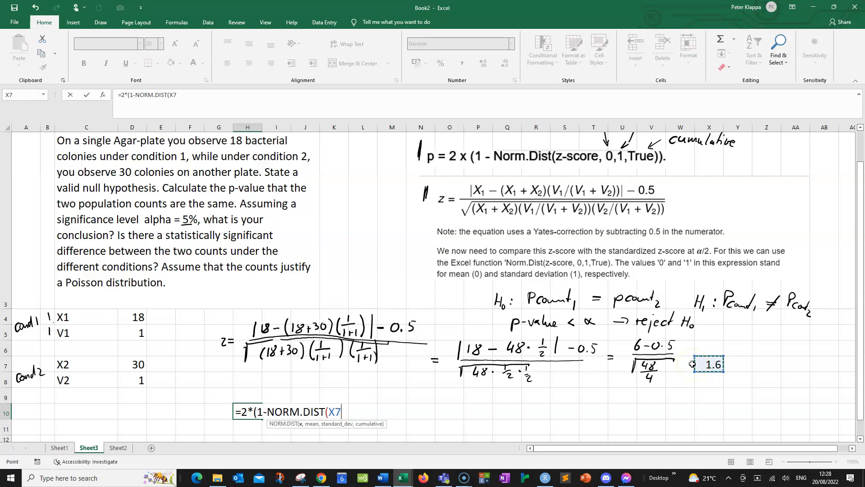
mouse_move(605, 227)
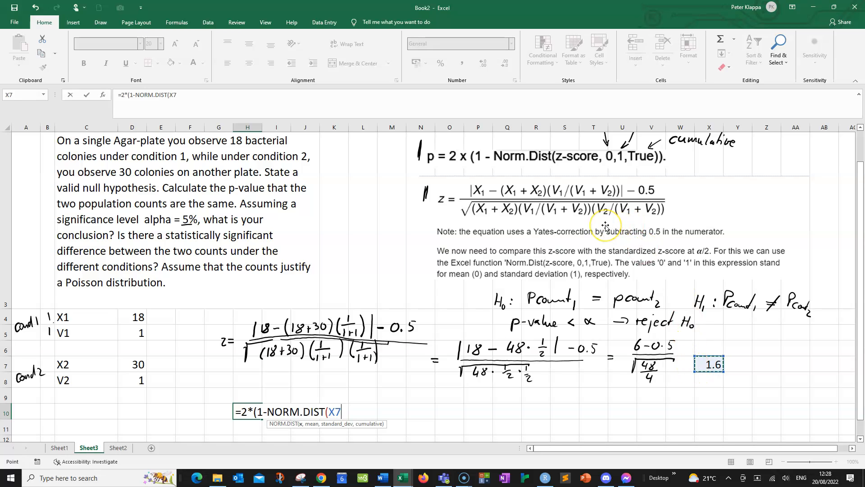
- Complete it as NORM.DIST(X7,0,1,TRUE)) and enter it, giving a p-value of 0.1
type(",")
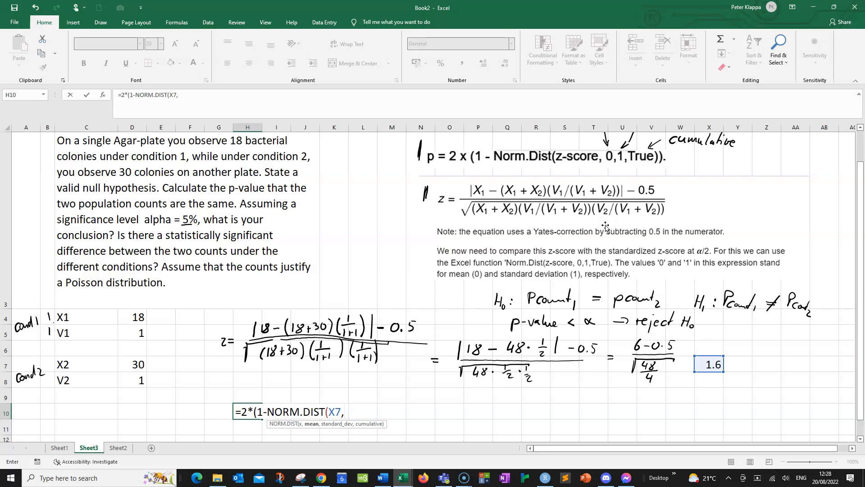
type("0,1")
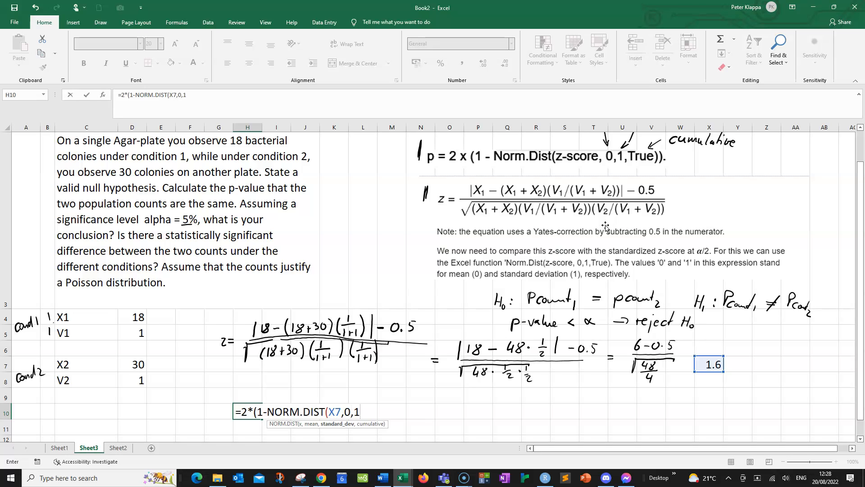
type(",")
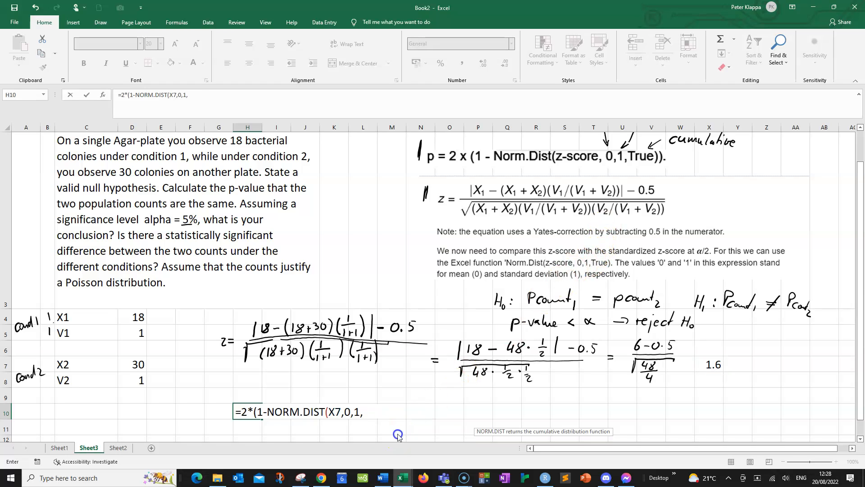
type("TRUE")
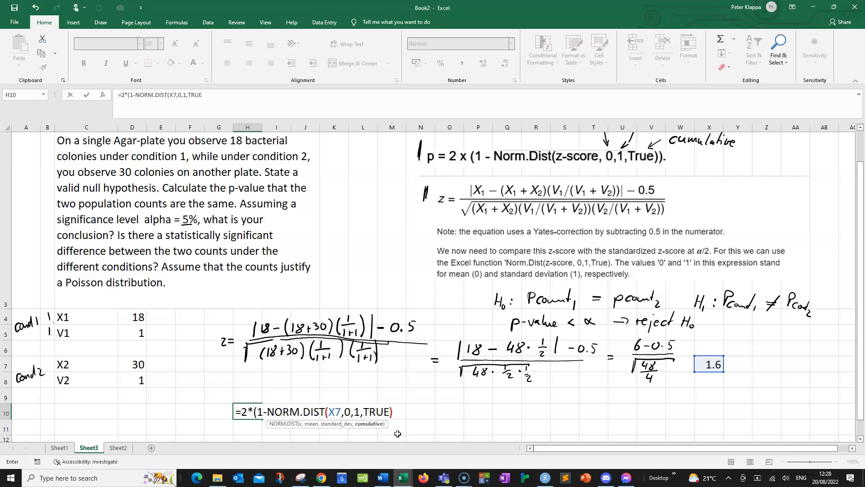
type(")")
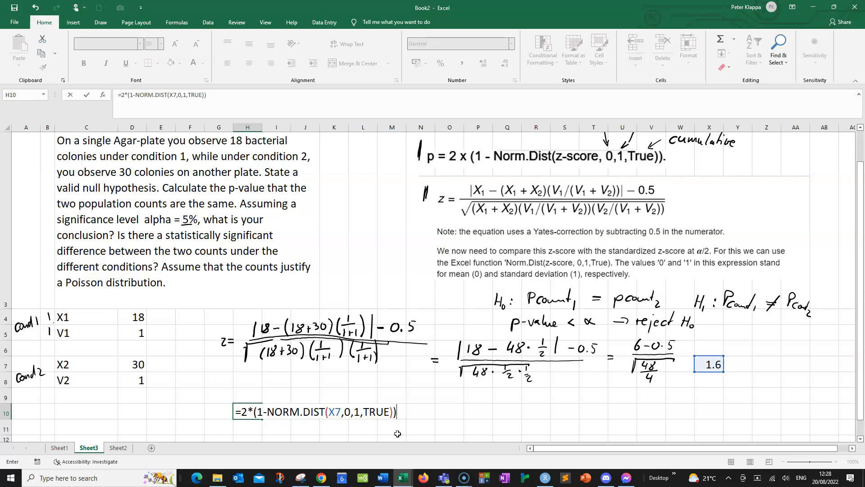
key("Return")
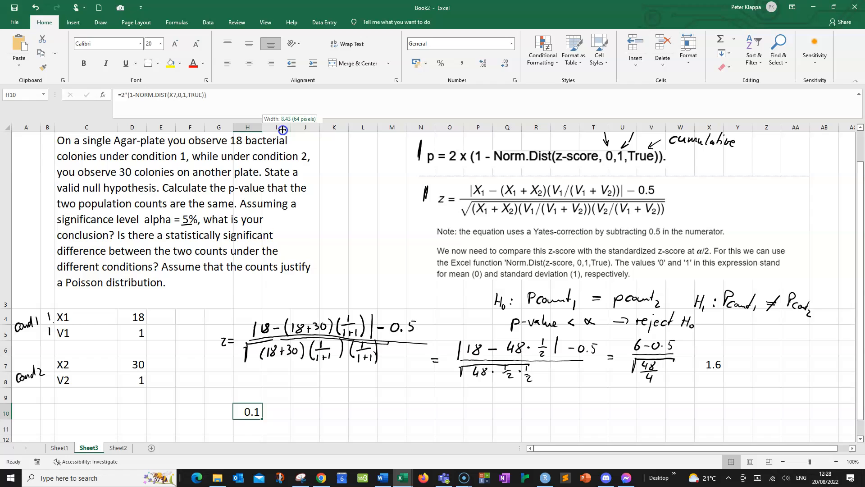
- Widen column H so H10 shows the p-value 0.11235
left_click_drag(264, 127, 283, 127)
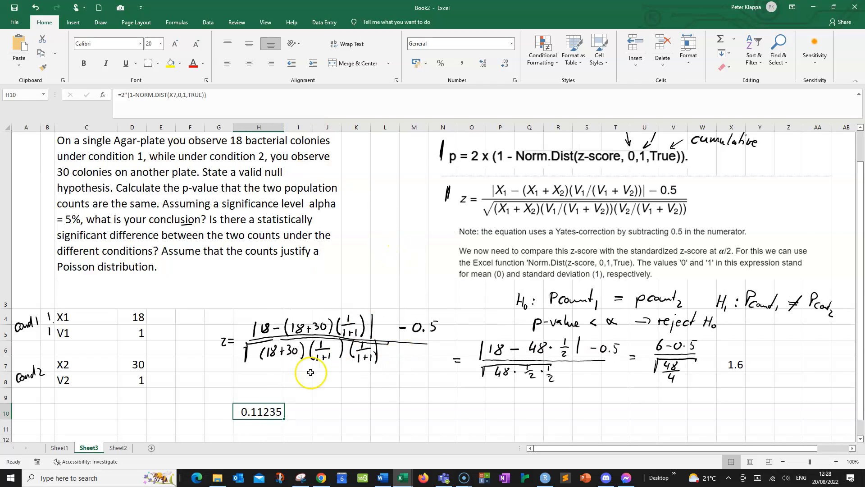
mouse_move(726, 179)
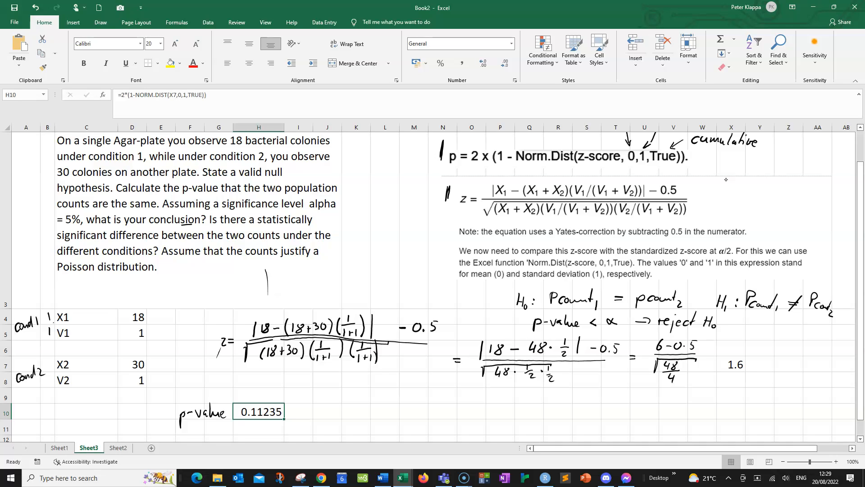
scroll("up", 3)
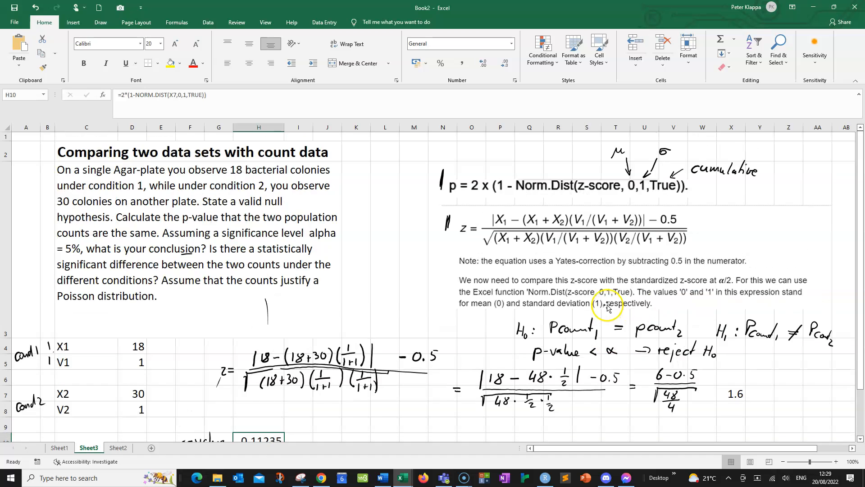
scroll("down", 3)
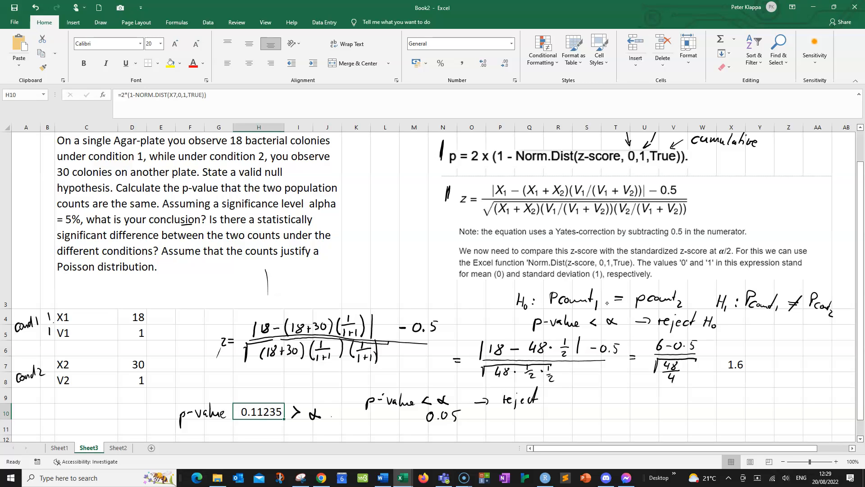
mouse_move(337, 420)
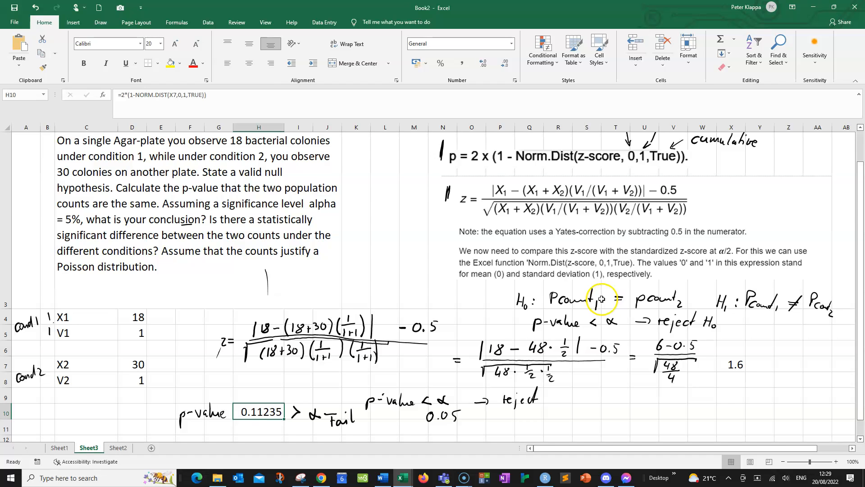
mouse_move(602, 289)
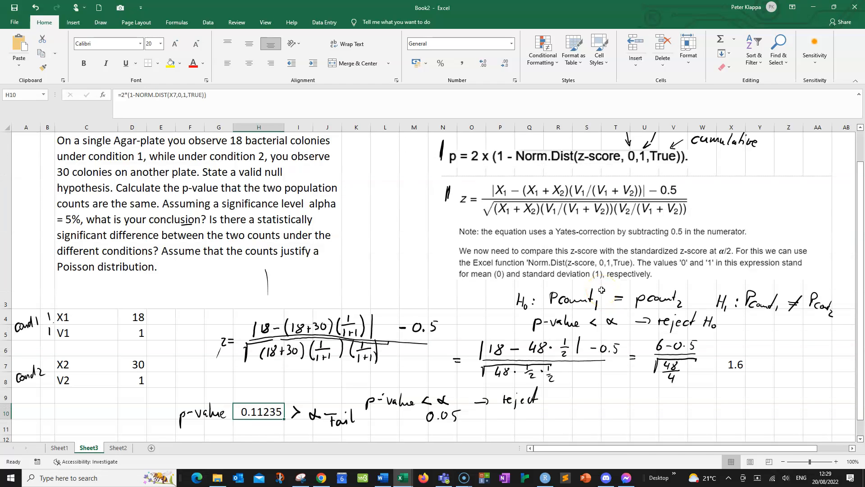
mouse_move(599, 273)
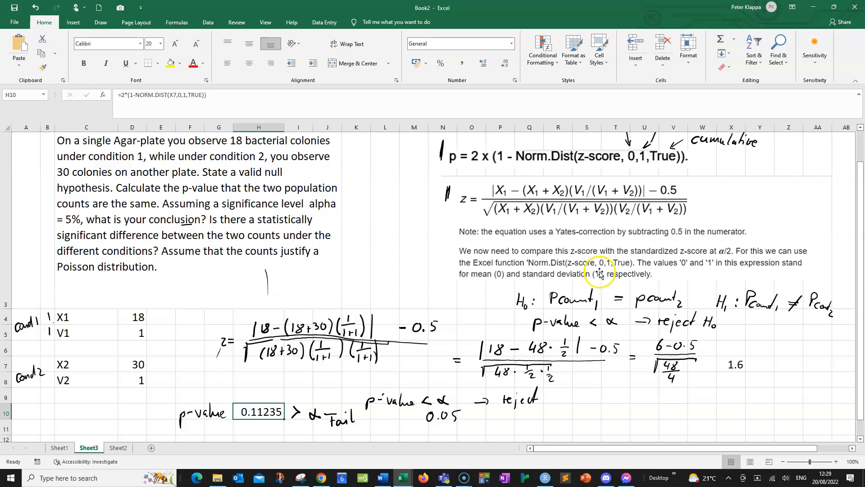
- Scroll down past the handwritten "> α Fail" comparison beside the p-value
scroll("down", 3)
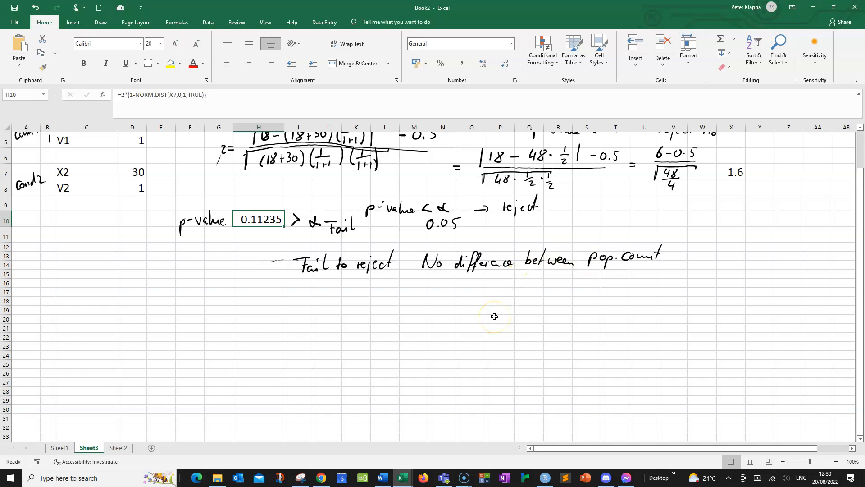
- Scroll back up to the problem statement after inking the fail-to-reject conclusion
scroll("up", 3)
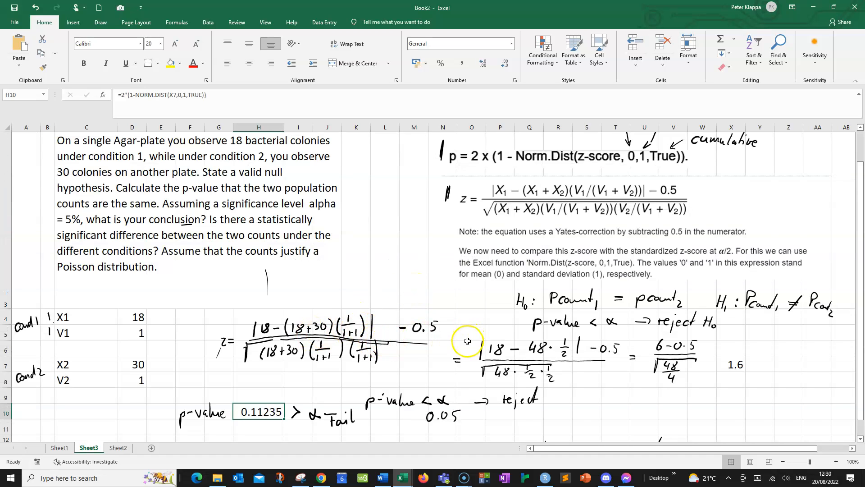
mouse_move(331, 478)
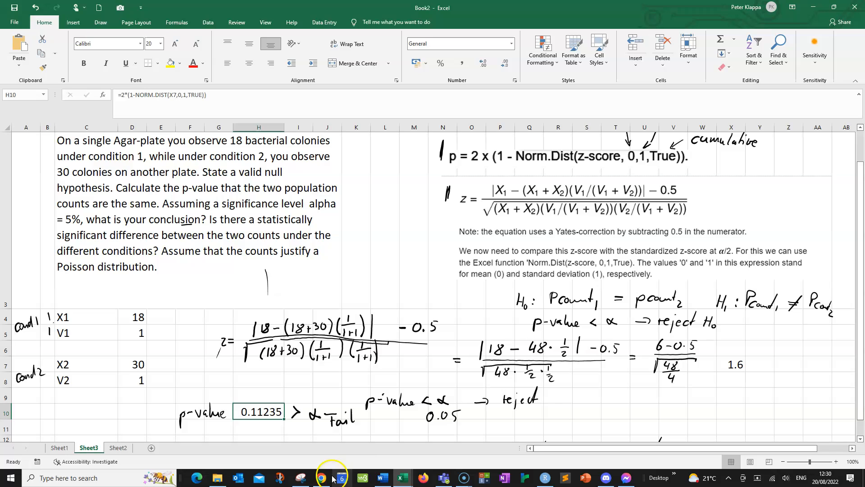
mouse_move(322, 478)
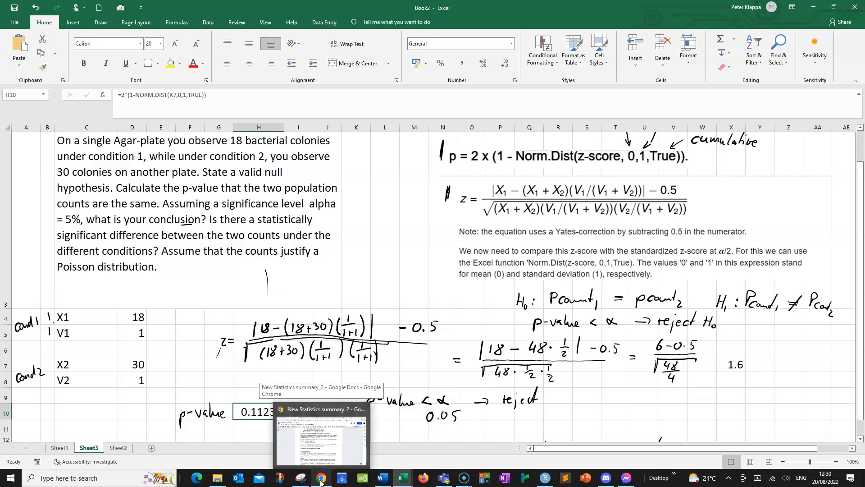
- Switch to the Poisson Means Test page in Chrome and clear the old sample values
left_click(321, 477)
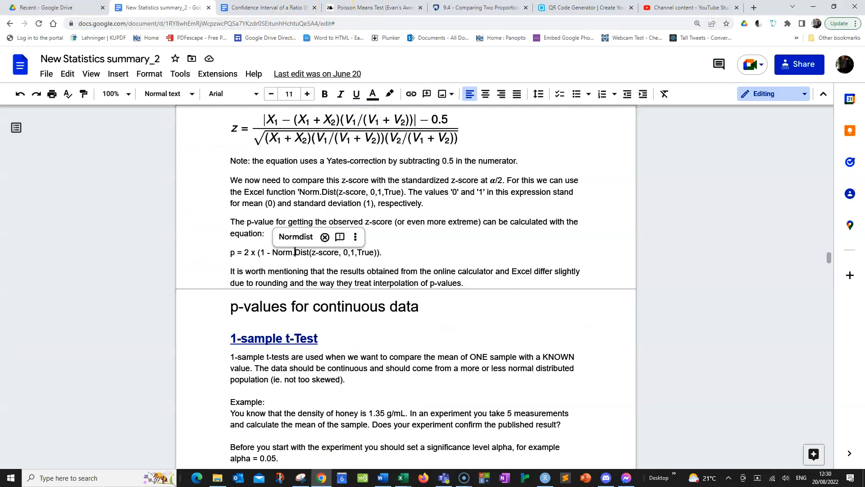
left_click(372, 7)
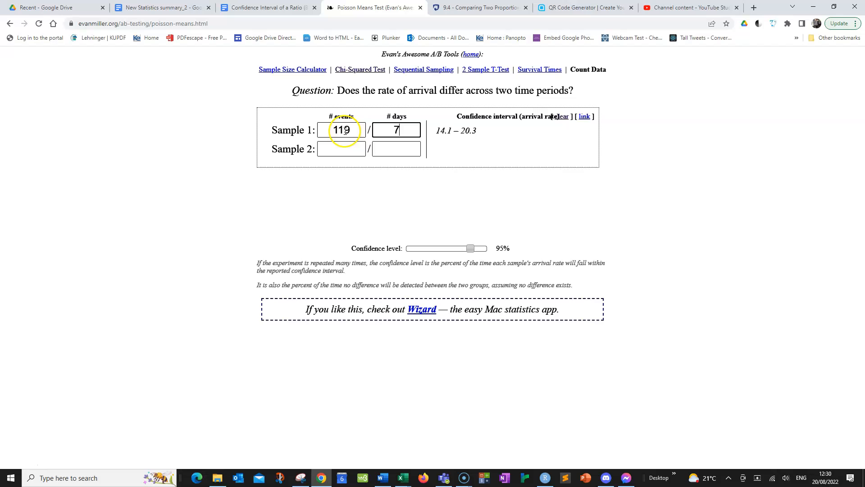
key("Backspace")
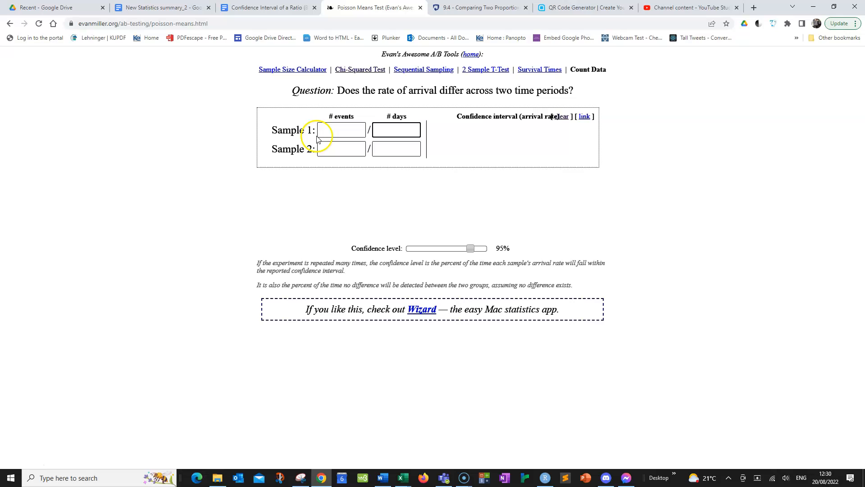
left_click(341, 130)
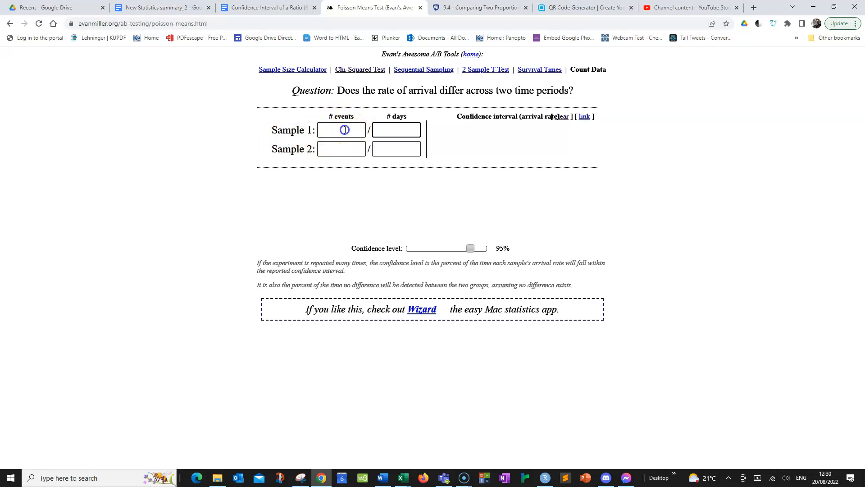
mouse_move(491, 112)
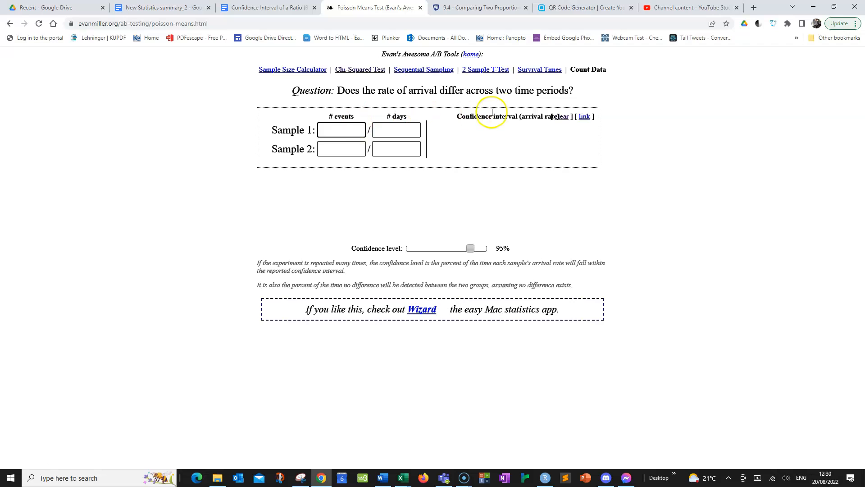
mouse_move(606, 66)
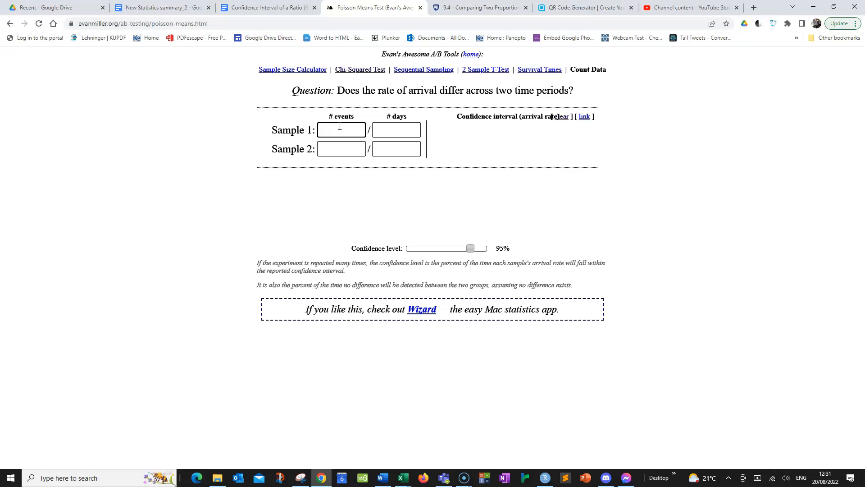
- Enter Sample 1 as 18 events / 1 day and Sample 2 as 30 / 1, giving p = 0.11
type("18")
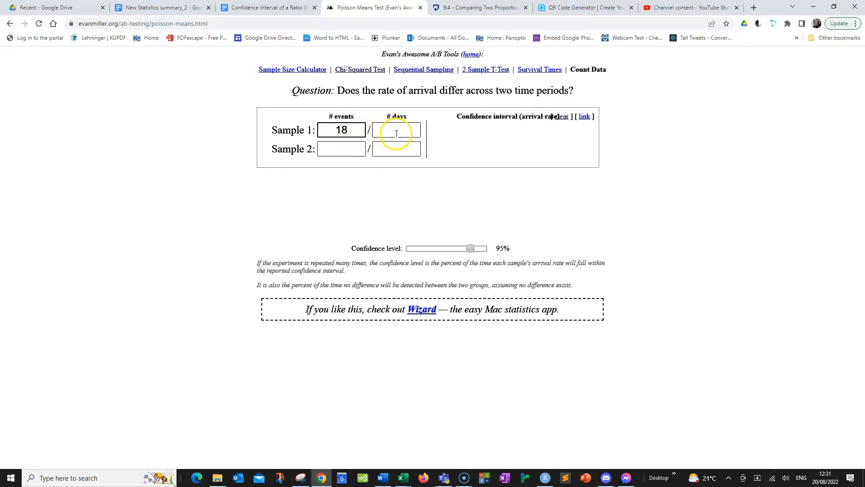
type("1")
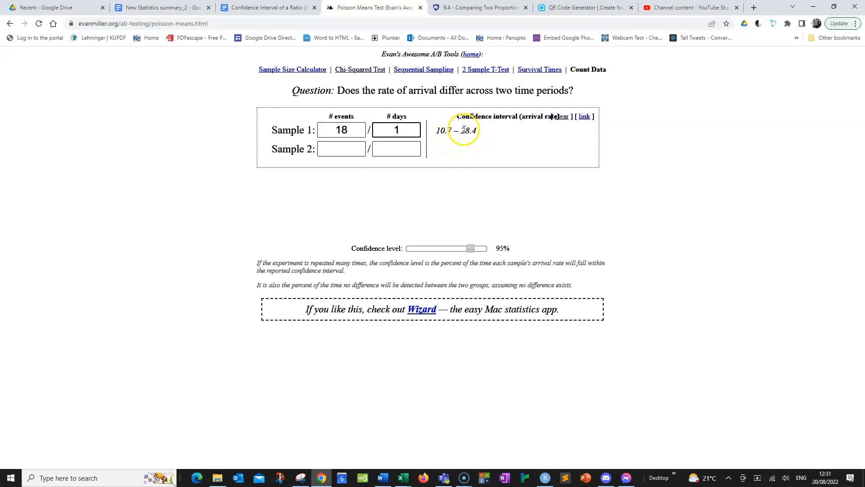
left_click(340, 149)
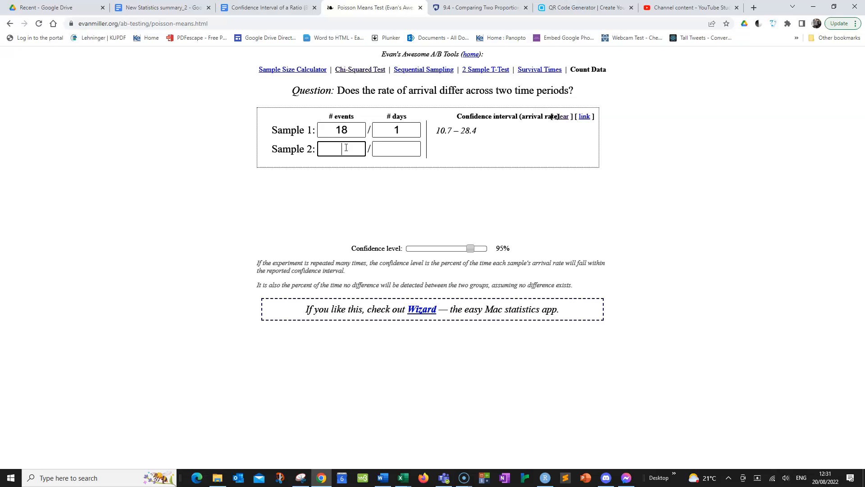
type("30")
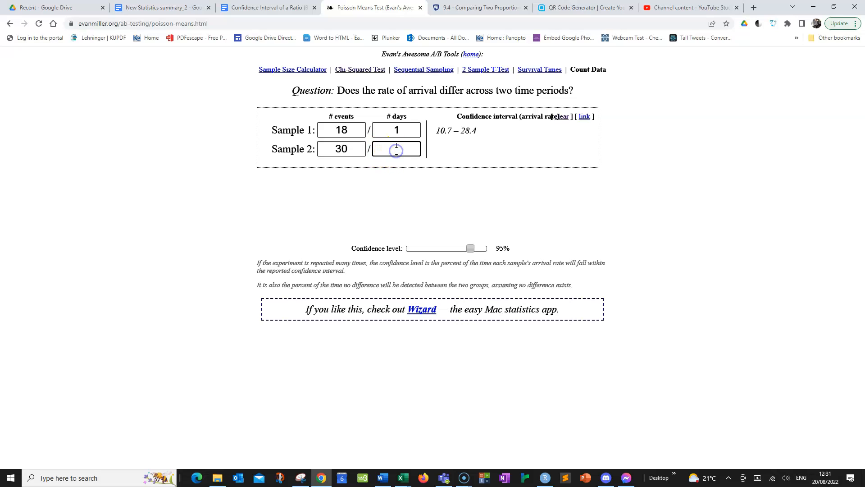
type("1")
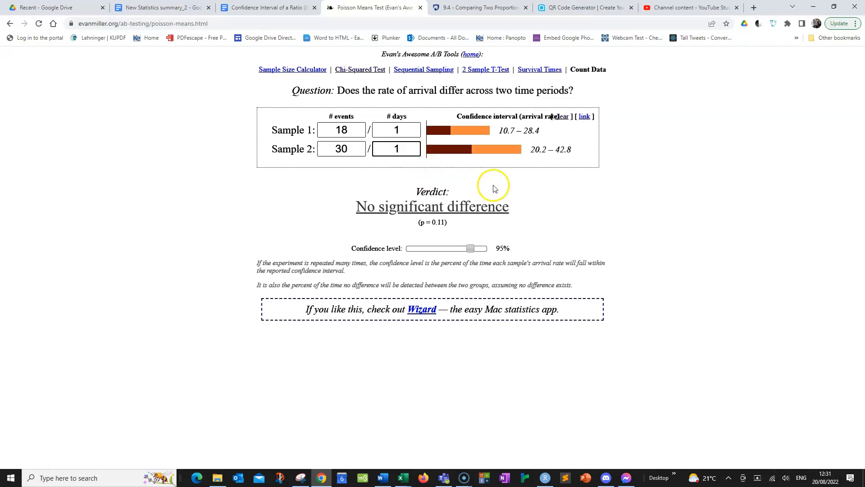
mouse_move(419, 226)
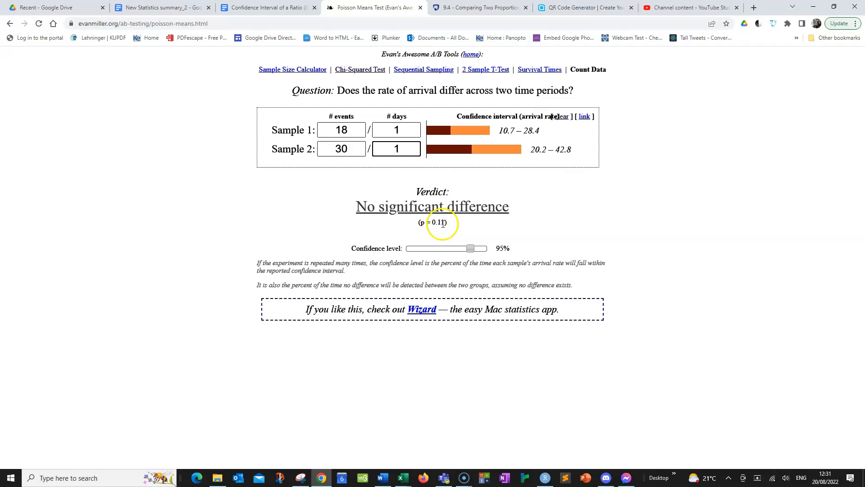
mouse_move(442, 277)
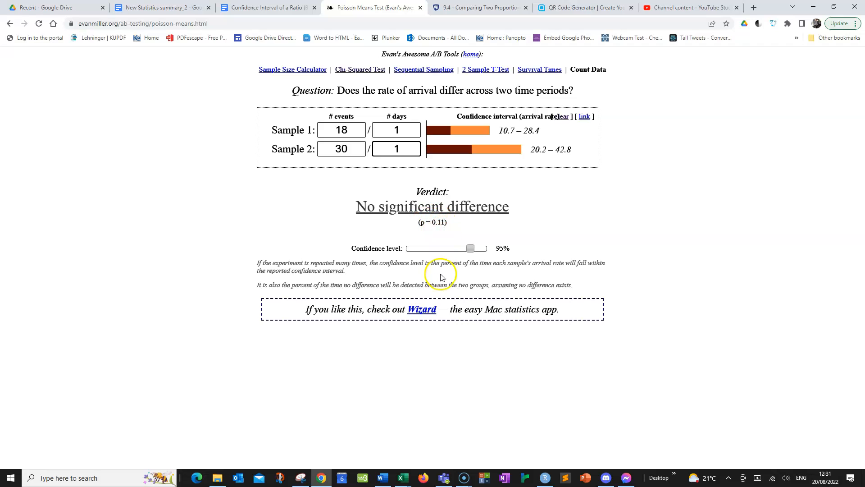
mouse_move(402, 212)
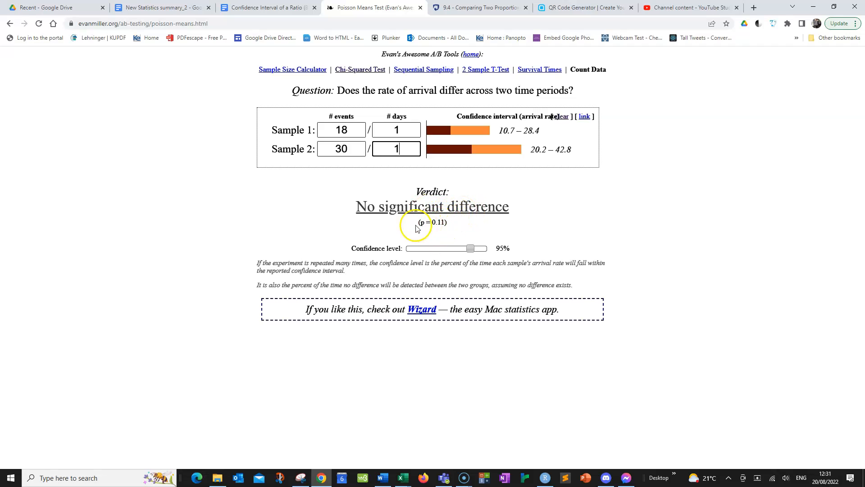
mouse_move(406, 369)
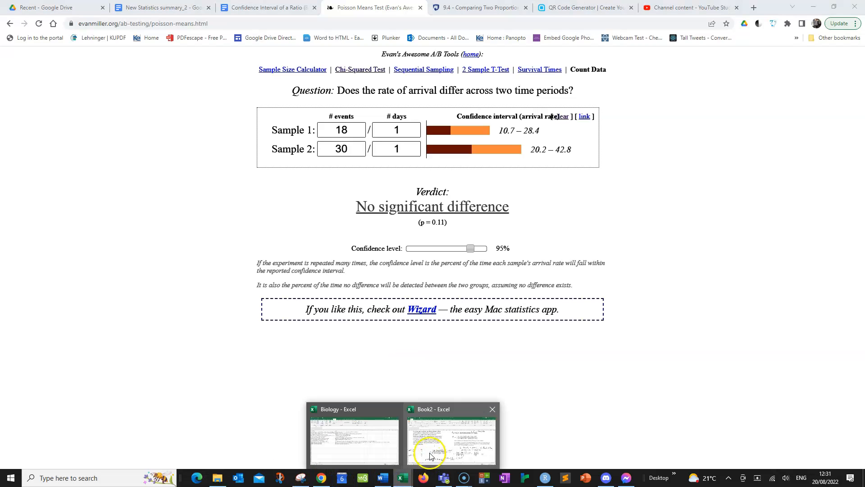
- Return to the Book2 sheet and review the p-value 0.11235 matching the calculator's 0.11
left_click(451, 442)
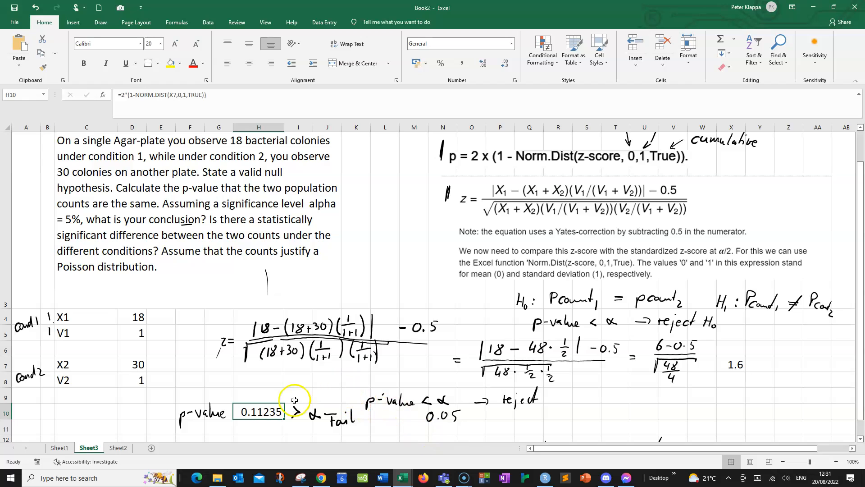
mouse_move(512, 234)
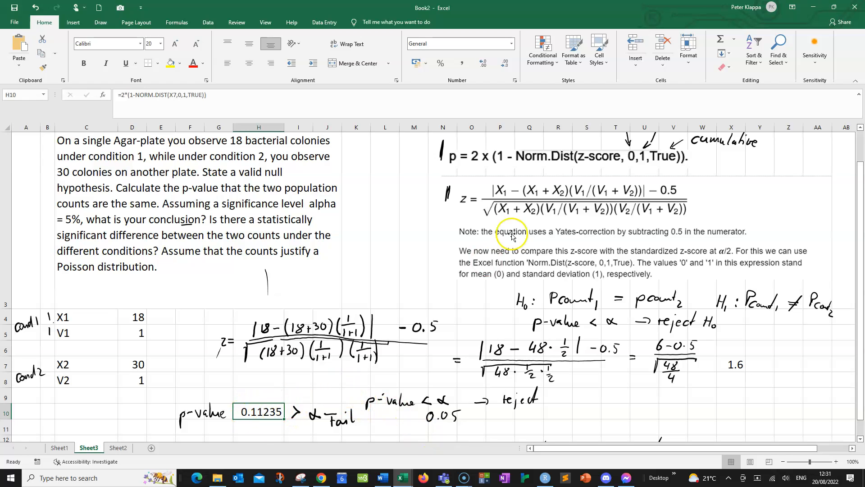
scroll("up", 3)
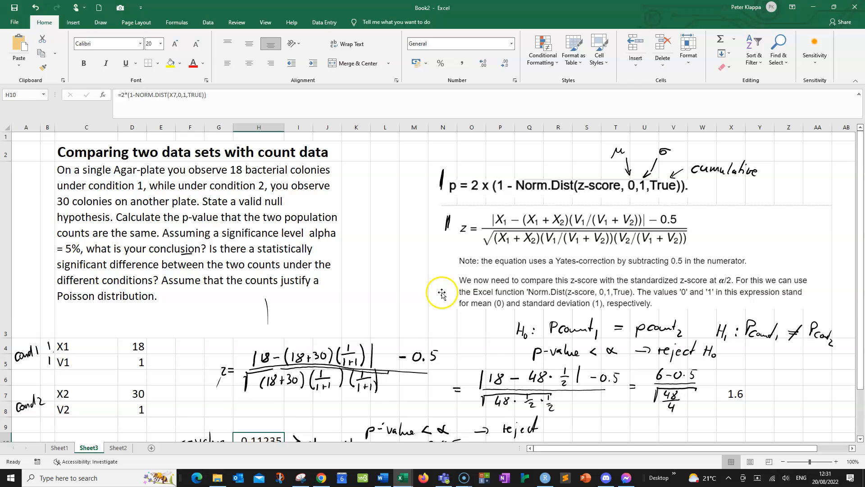
scroll("down", 3)
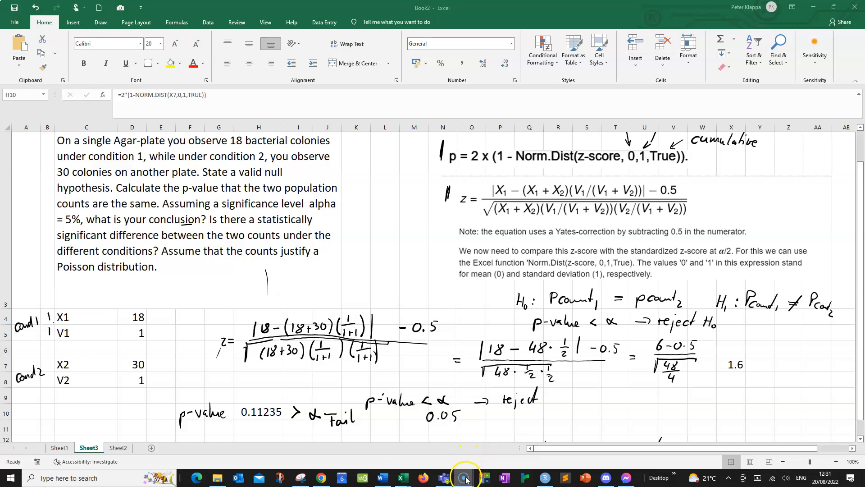
mouse_move(497, 450)
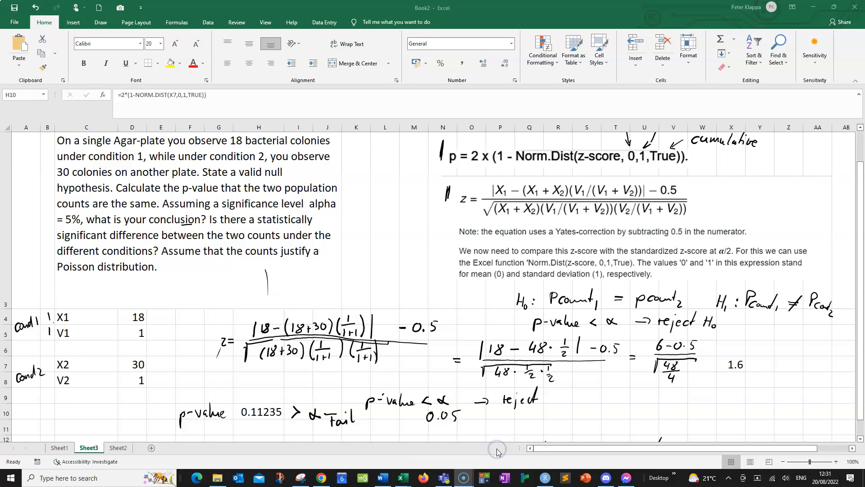